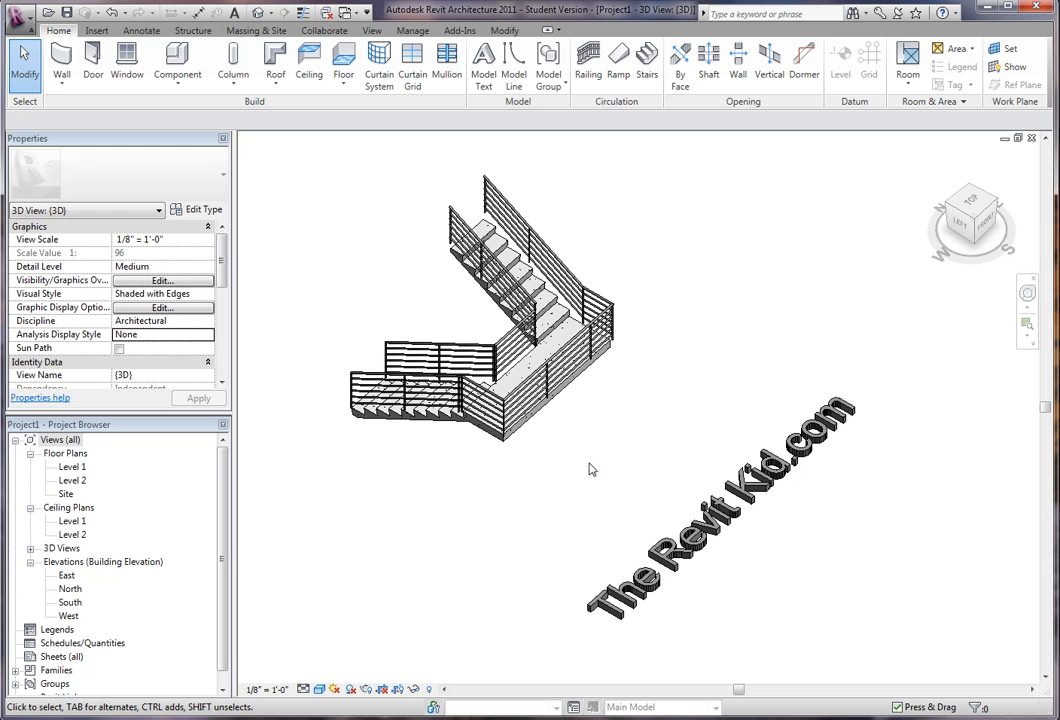
mouse_move(520, 472)
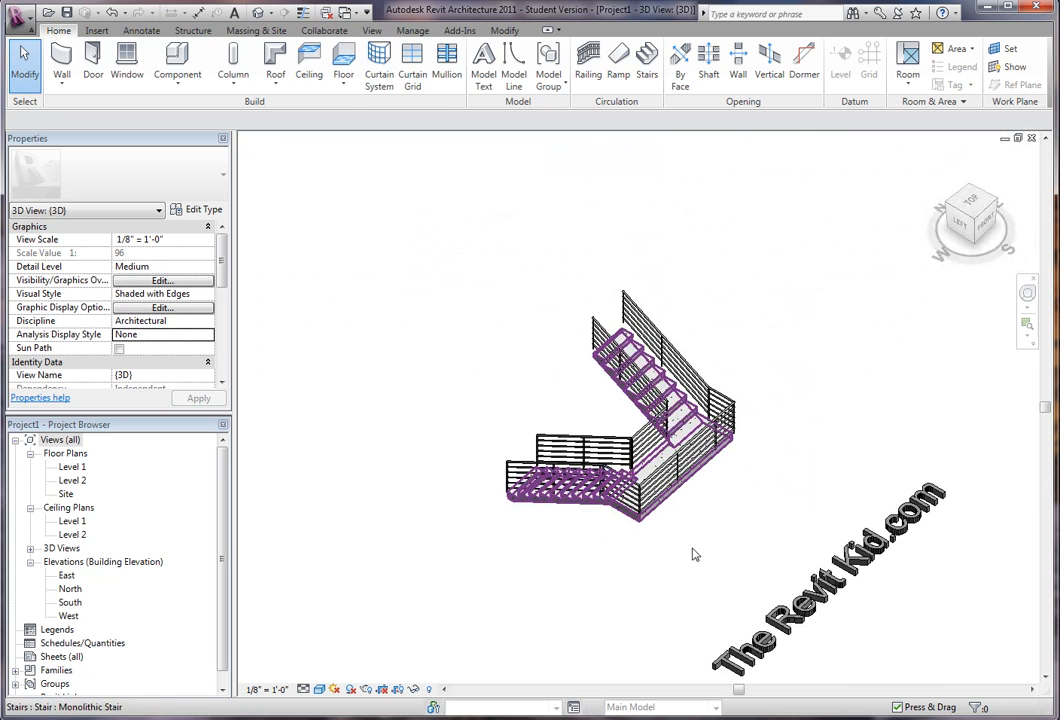
Step: Review the stair's type settings and close them without changes
click(620, 400)
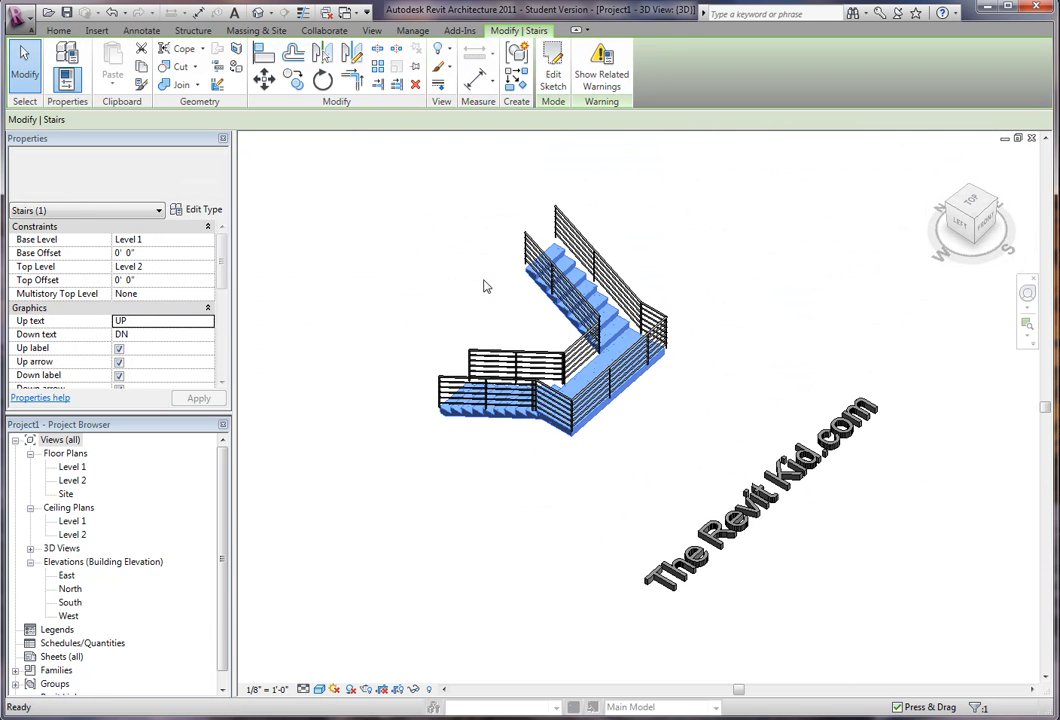
click(198, 210)
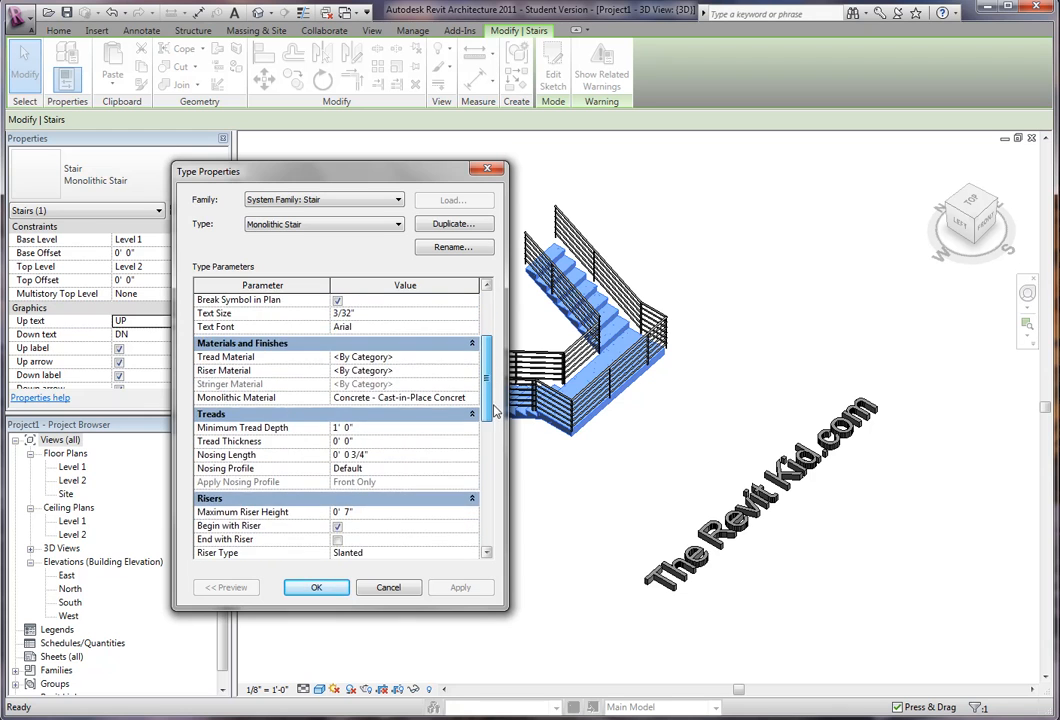
scroll(down, 3)
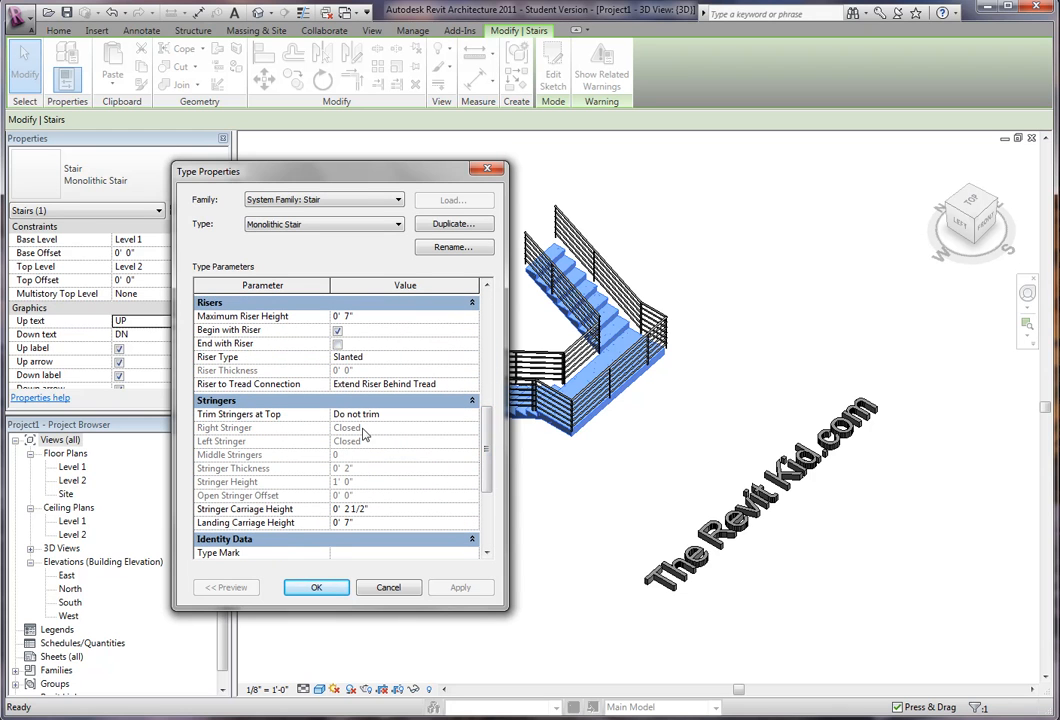
scroll(down, 3)
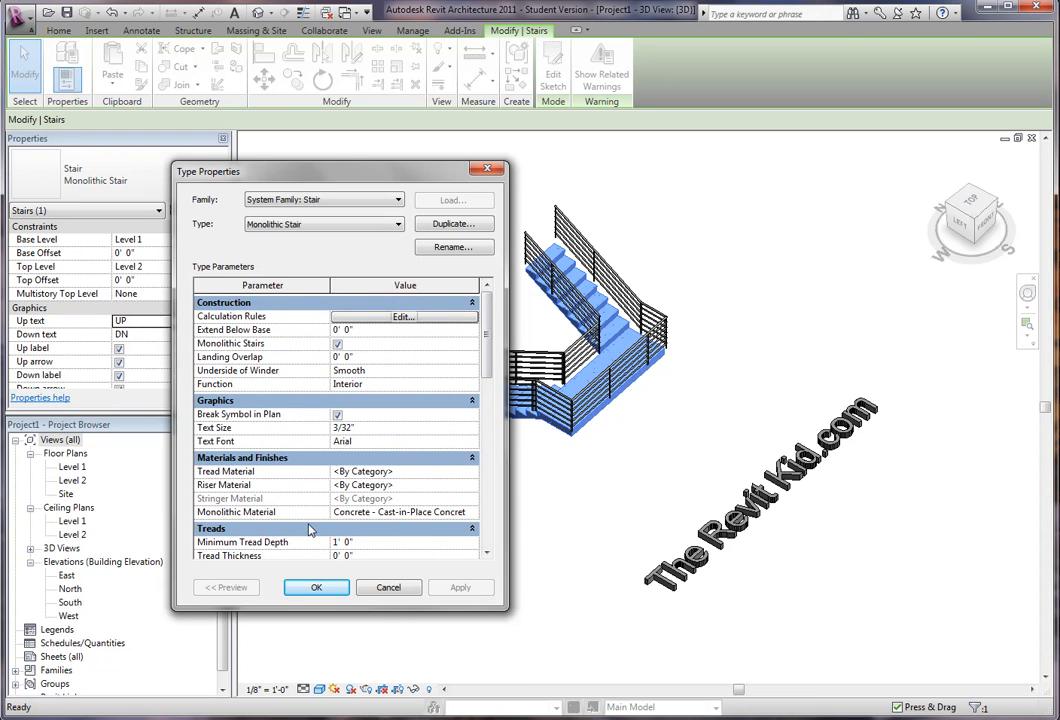
mouse_move(310, 528)
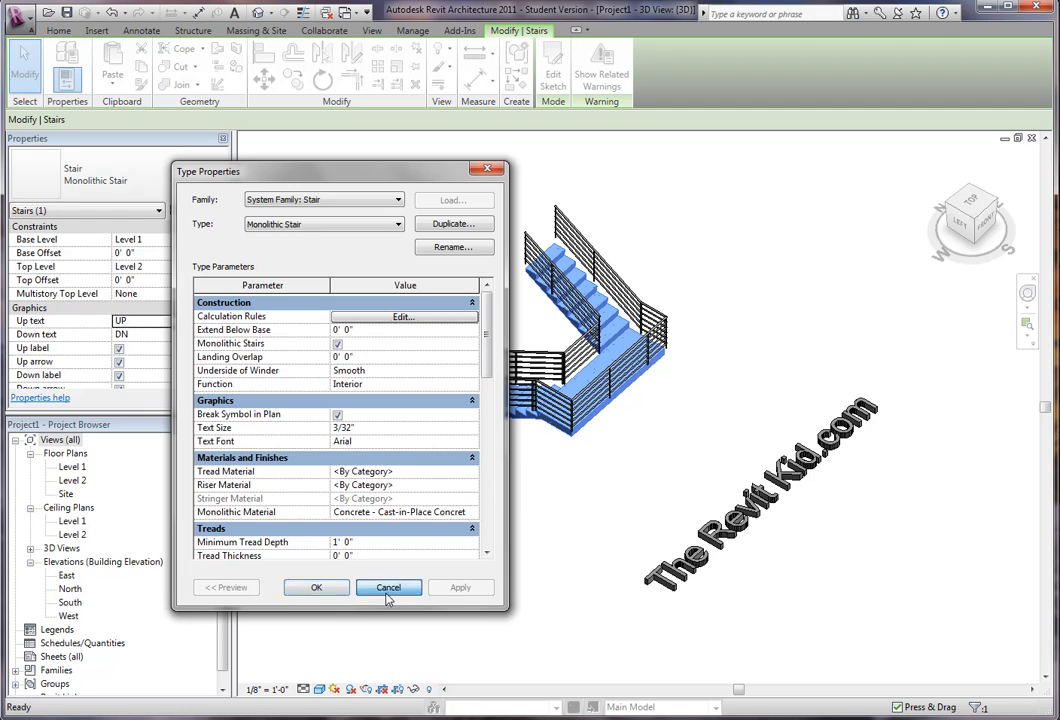
click(388, 588)
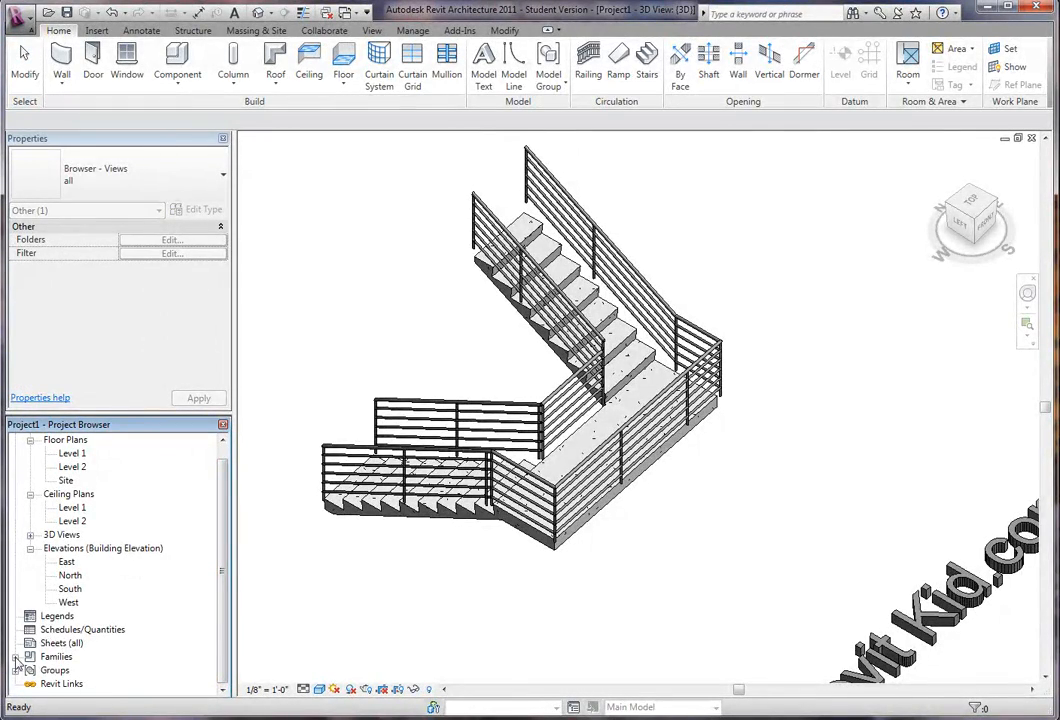
Step: Locate Circular Handrail under Families > Profiles in the Project Browser and bring up its context menu
scroll(down, 3)
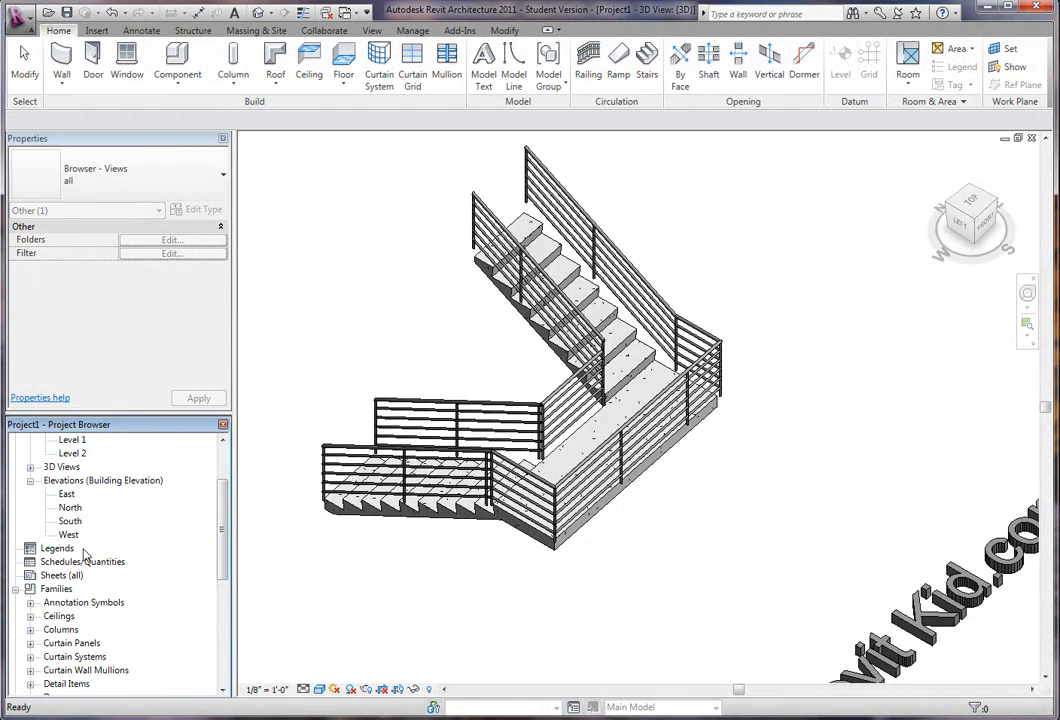
scroll(down, 3)
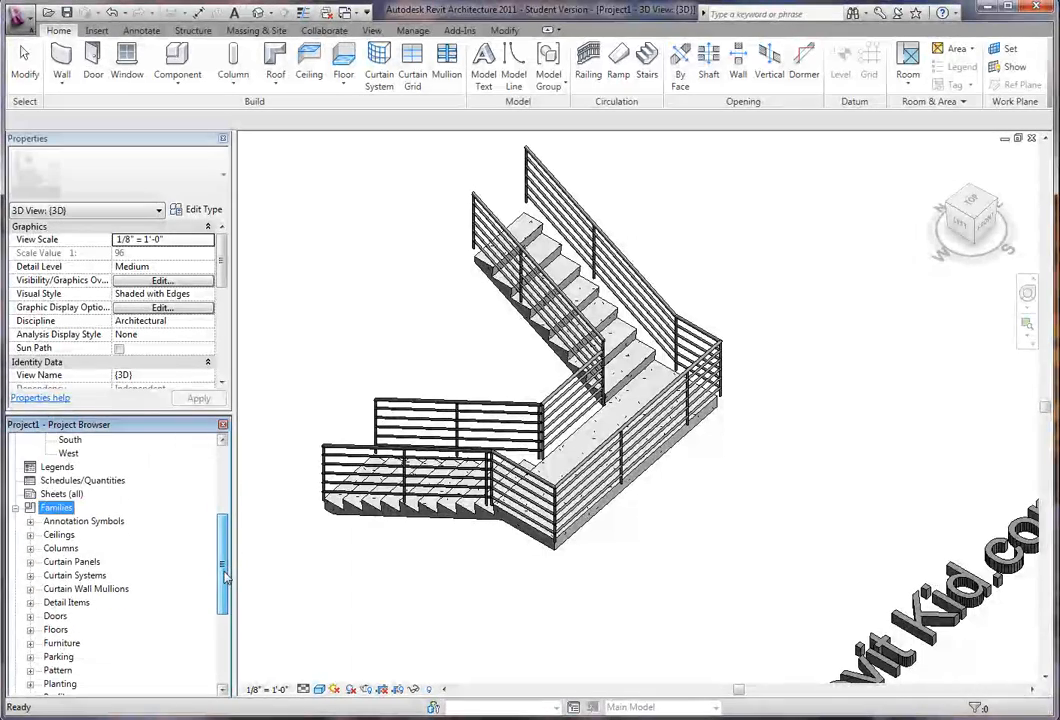
scroll(down, 3)
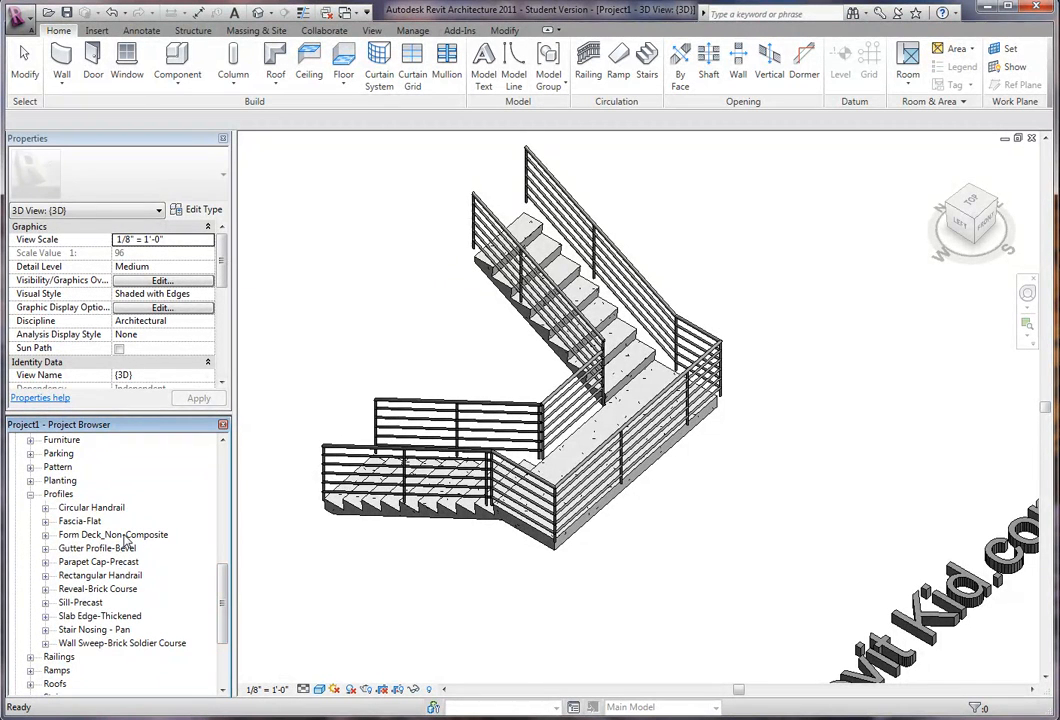
mouse_move(116, 584)
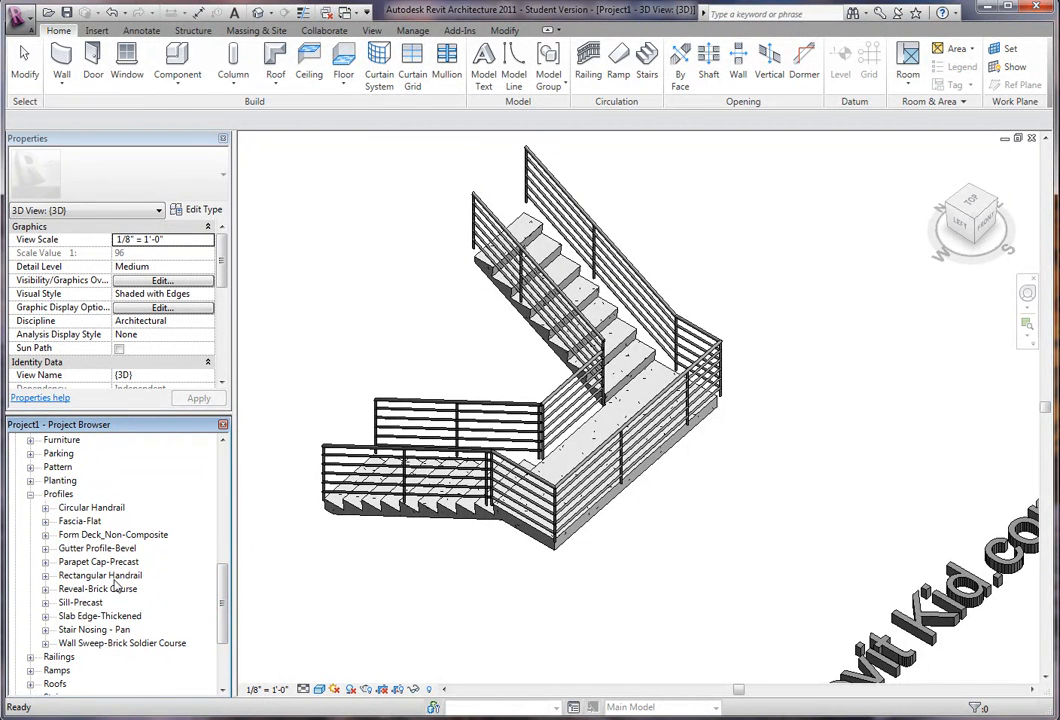
click(92, 508)
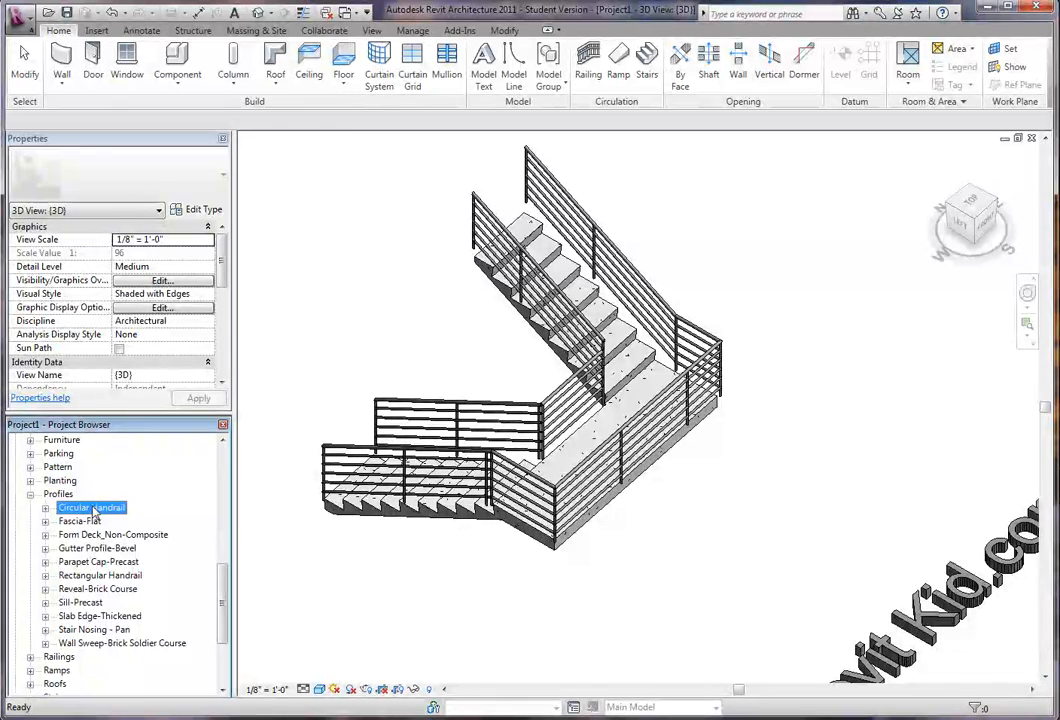
right_click(92, 508)
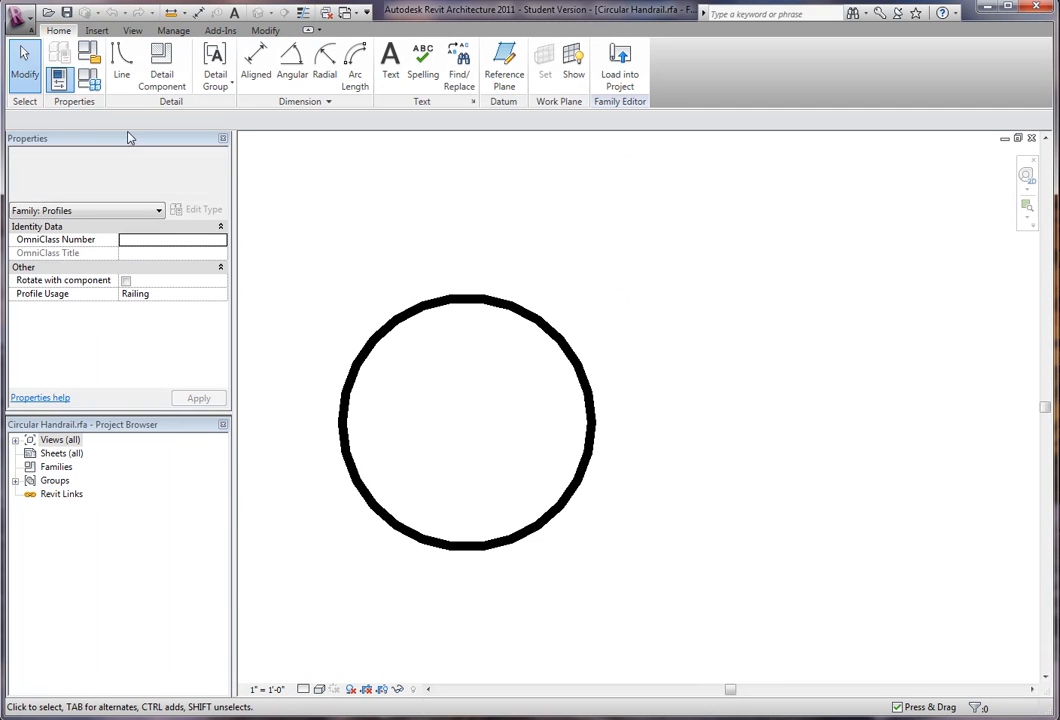
click(18, 12)
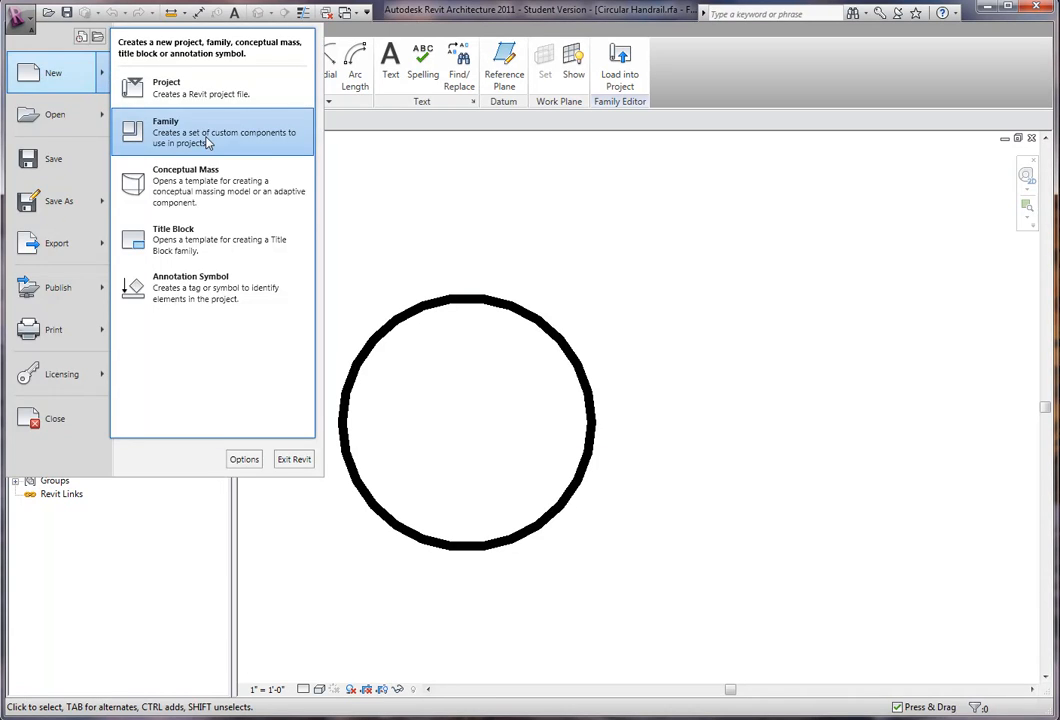
click(166, 132)
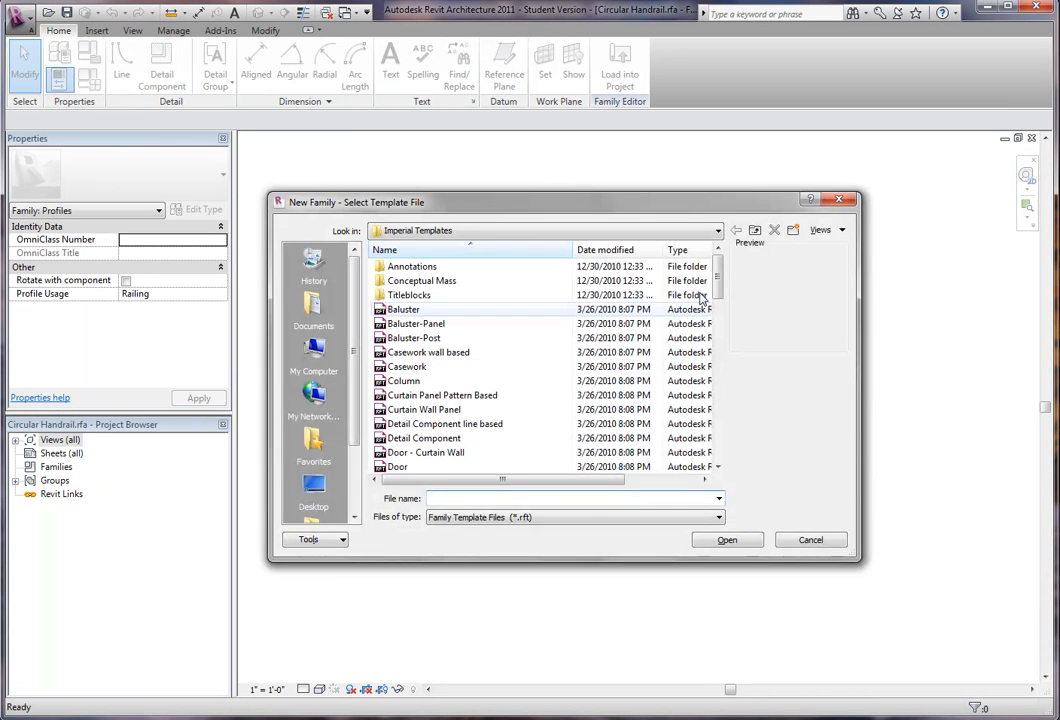
scroll(down, 3)
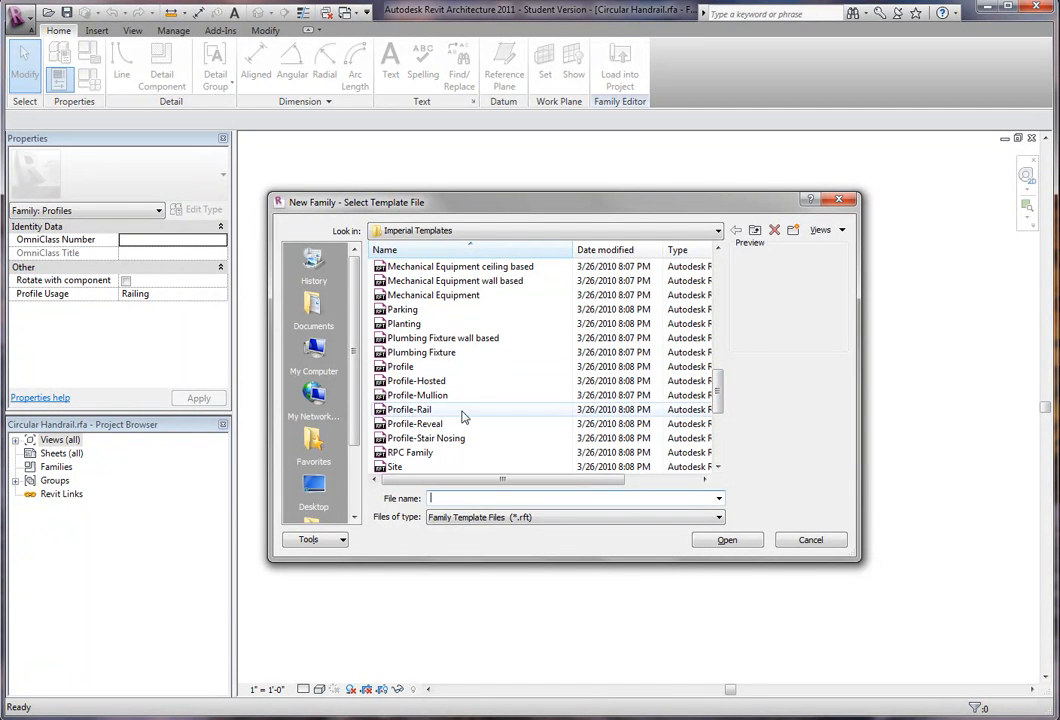
click(408, 410)
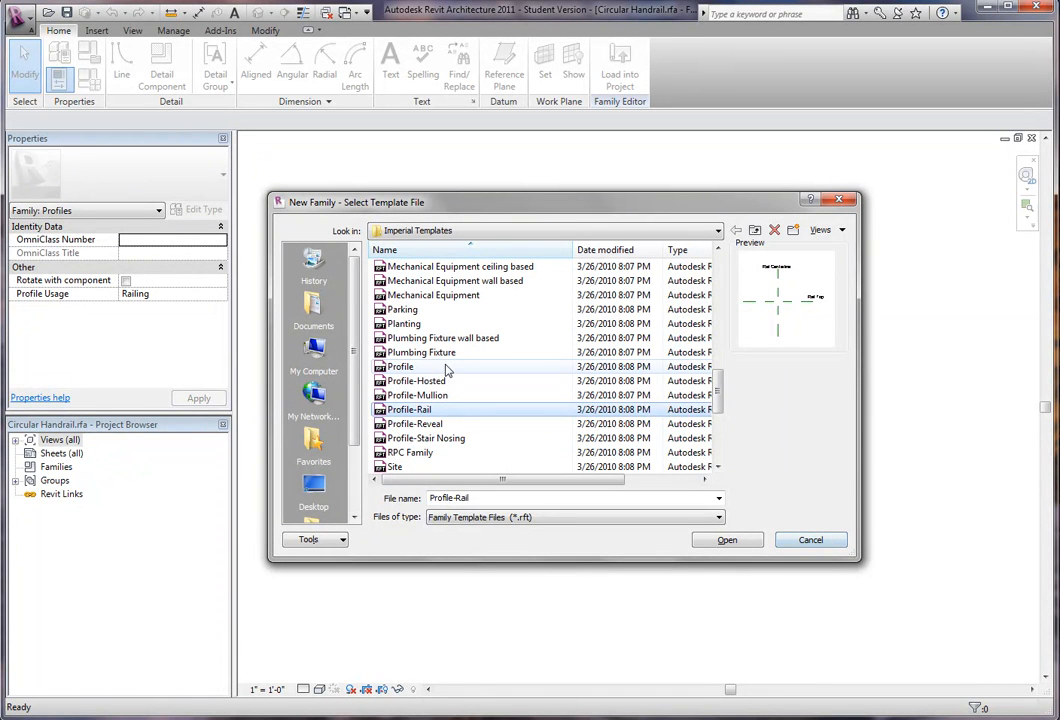
click(400, 366)
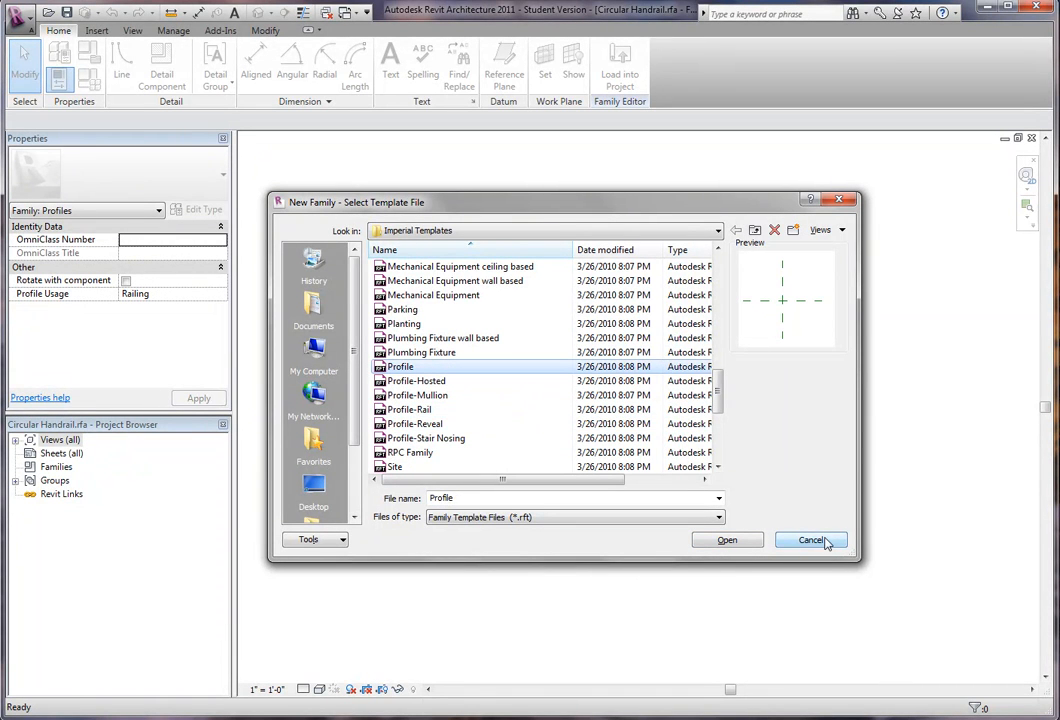
click(728, 540)
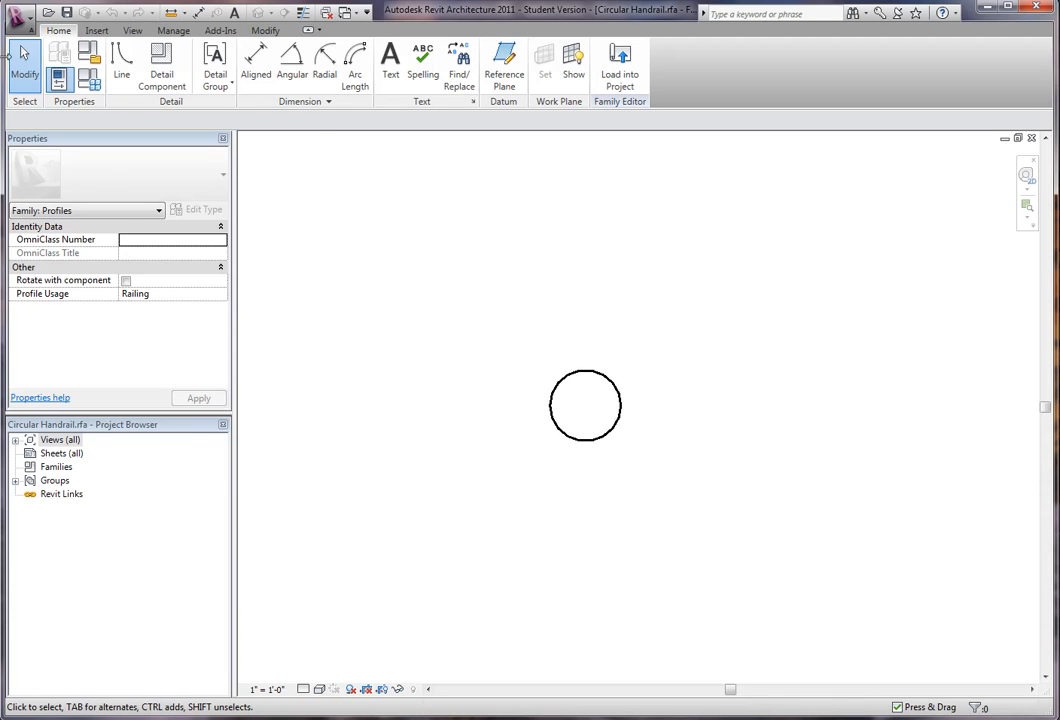
Step: Save the family to the Desktop as Stringer Mono.rfa via Save As > Family
click(20, 12)
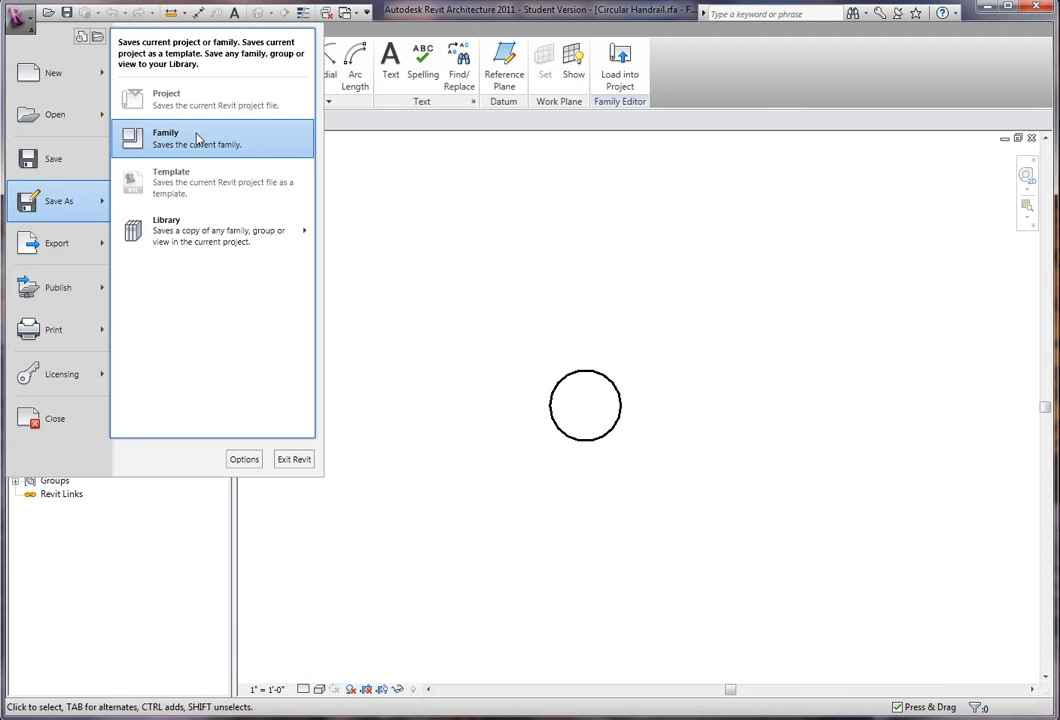
click(164, 136)
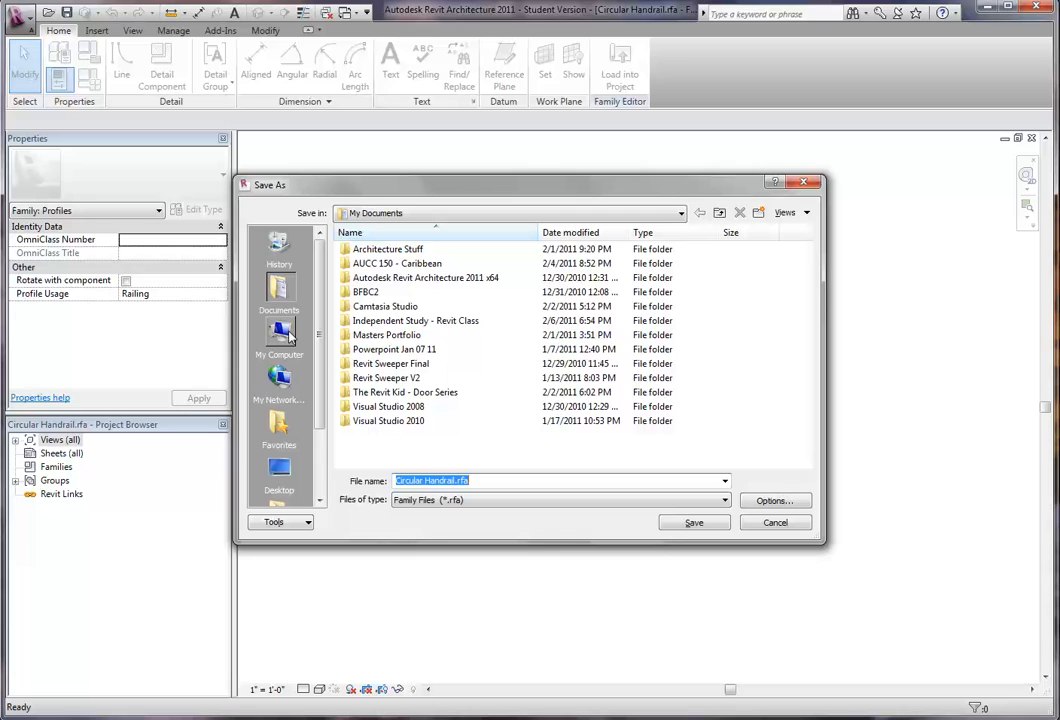
click(278, 476)
text(Stringer Mono)
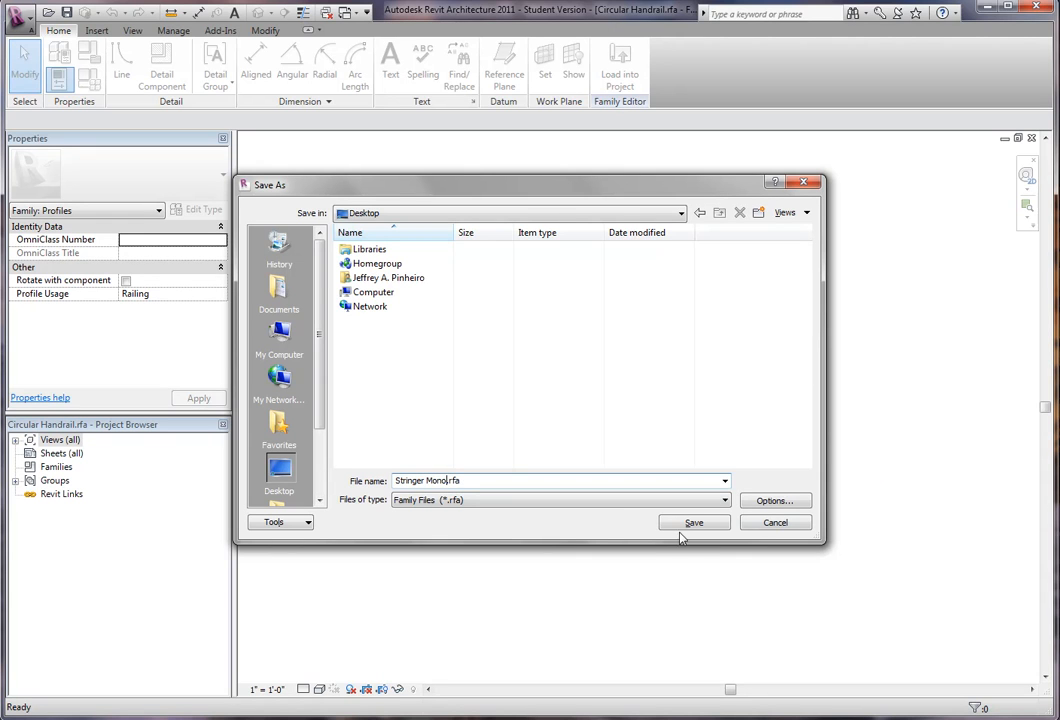
click(692, 522)
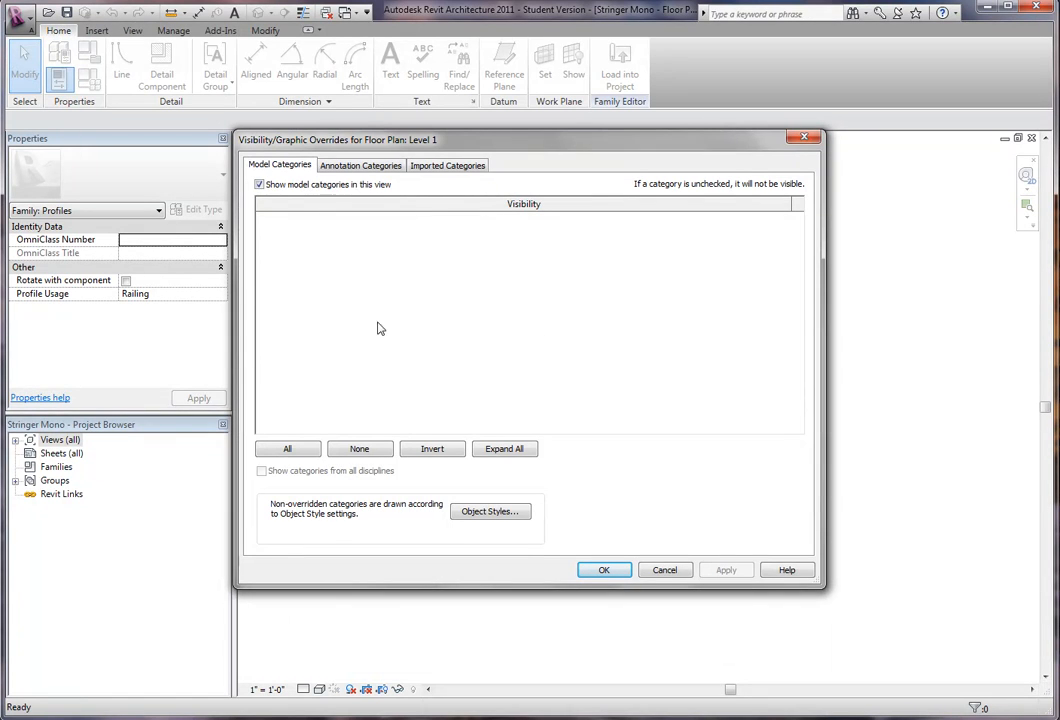
Step: Turn on Reference Planes in the Annotation Categories of Visibility/Graphics and apply it
click(360, 164)
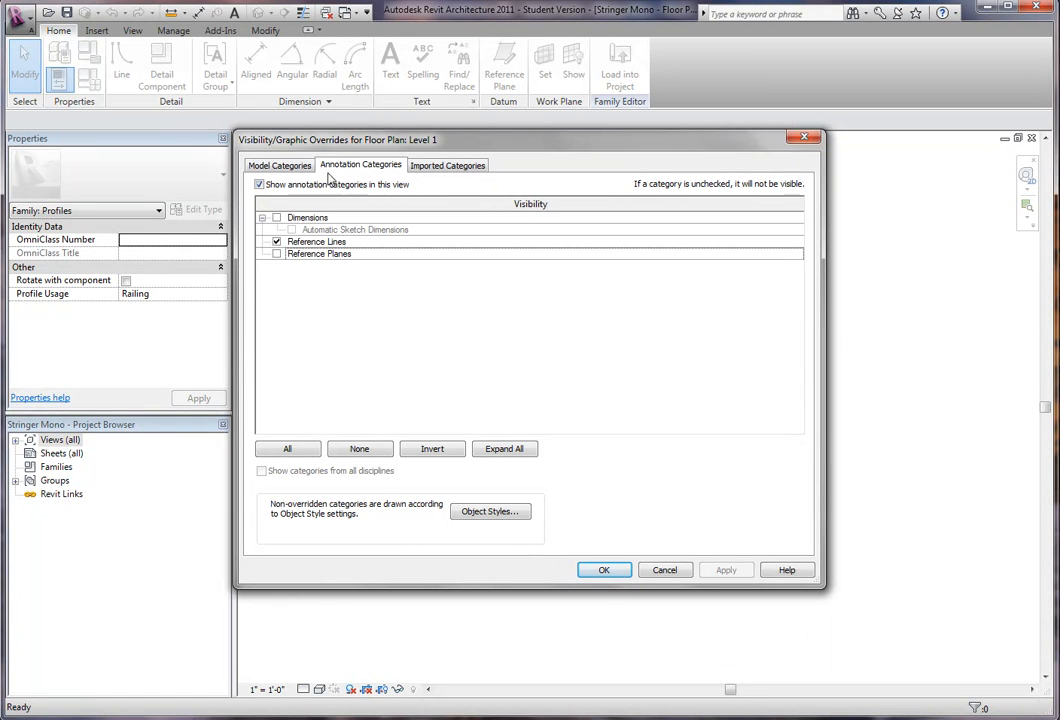
click(276, 252)
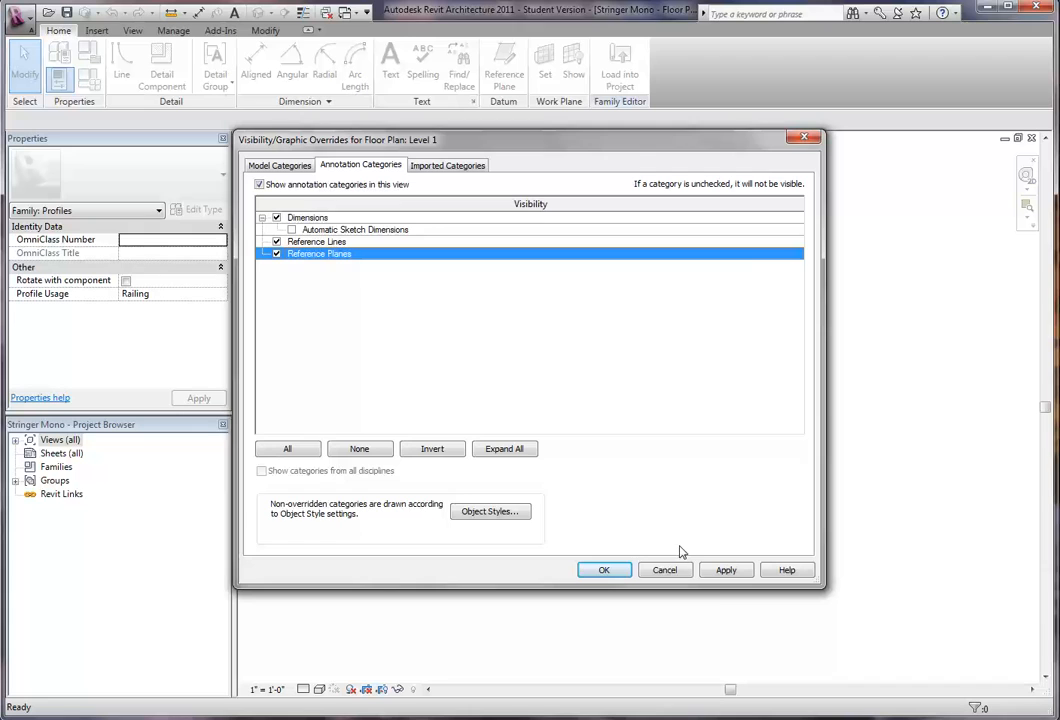
click(604, 568)
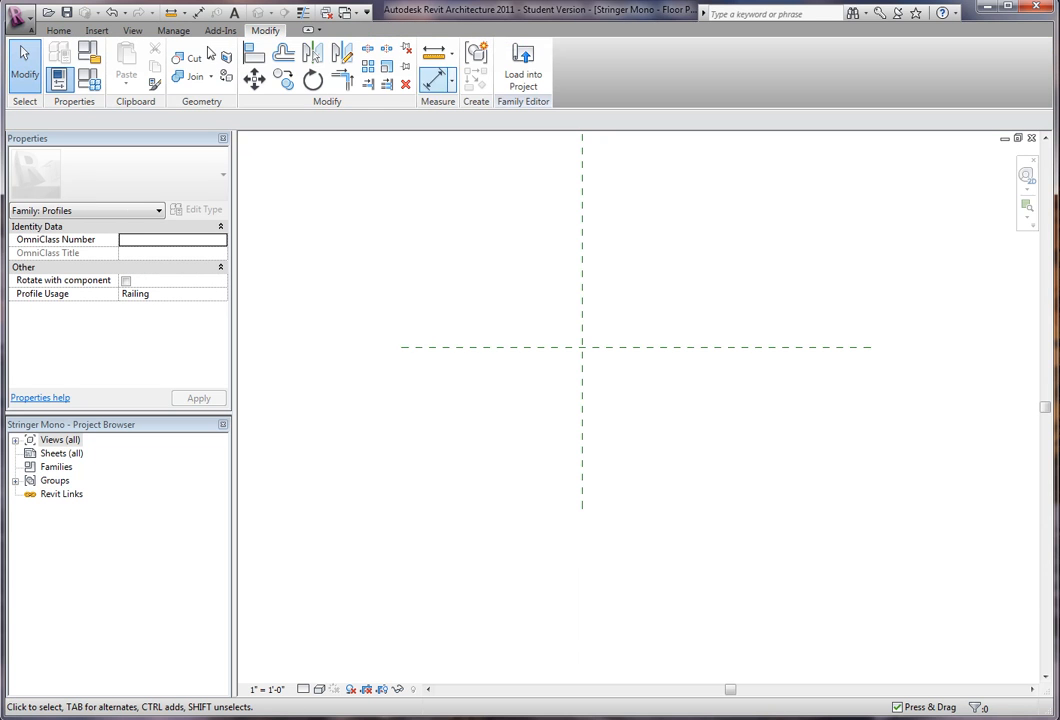
Step: Draw a new reference plane and dimension the 0'-2 1/2" gap between the vertical planes
click(58, 30)
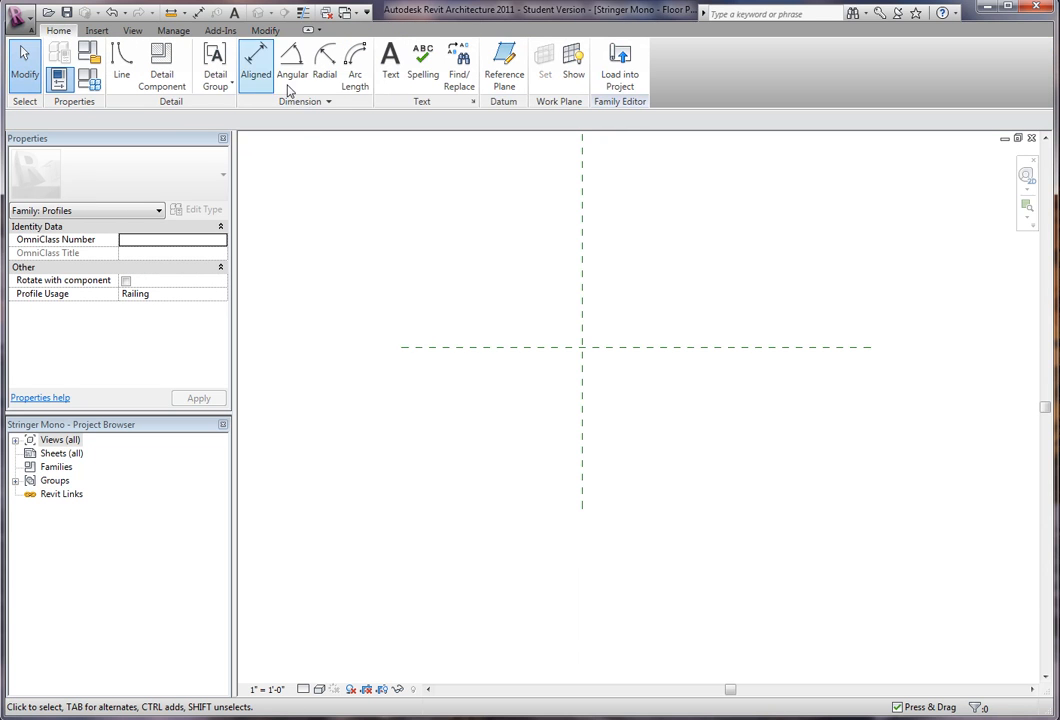
mouse_move(504, 60)
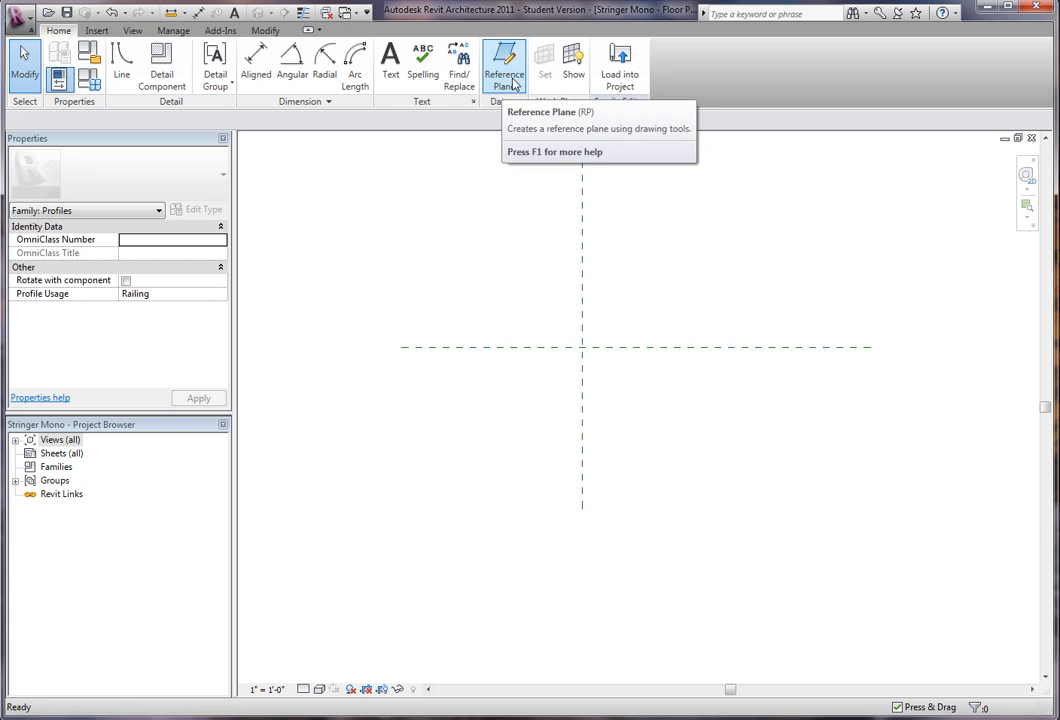
click(504, 64)
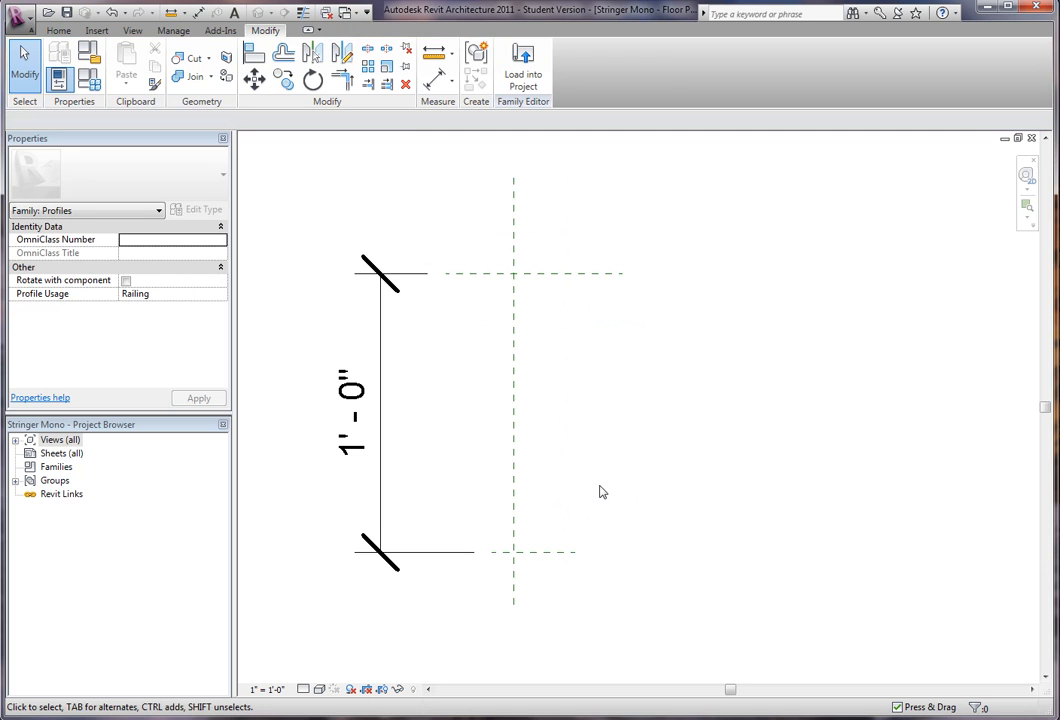
click(508, 52)
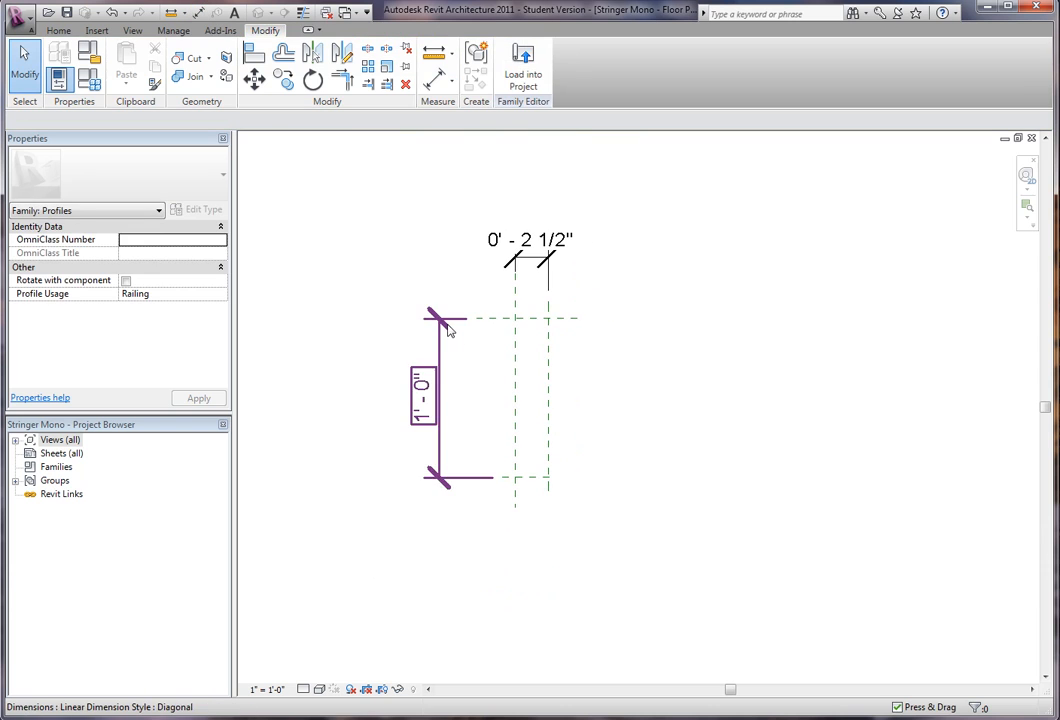
Step: Label a dimension with a new type parameter named Depth
click(430, 318)
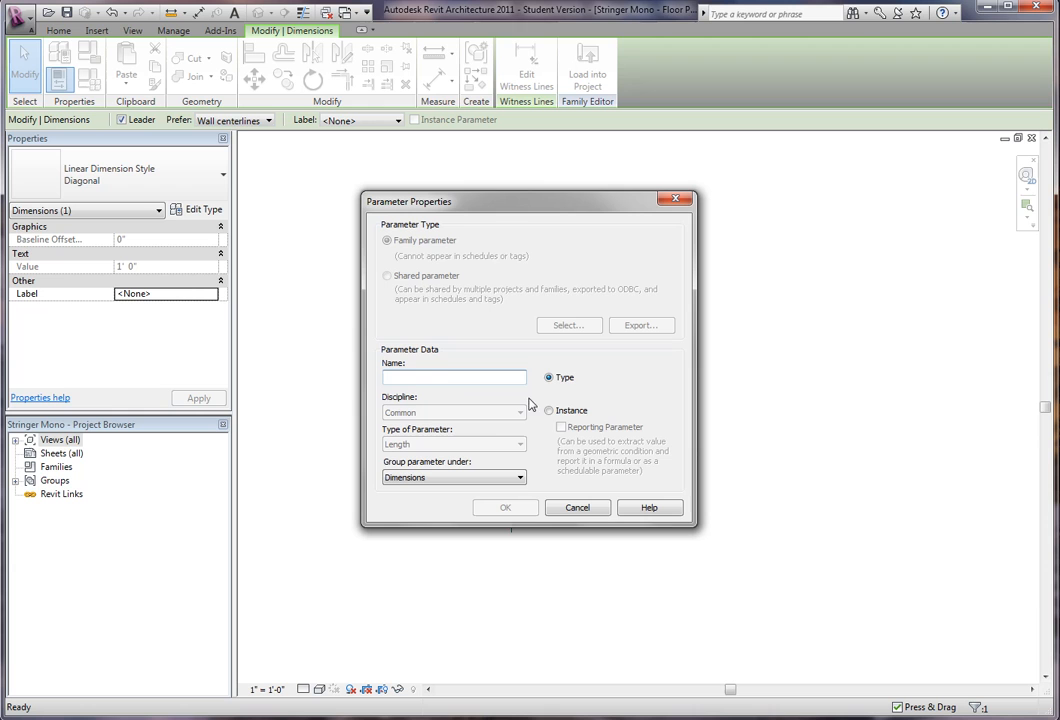
click(452, 376)
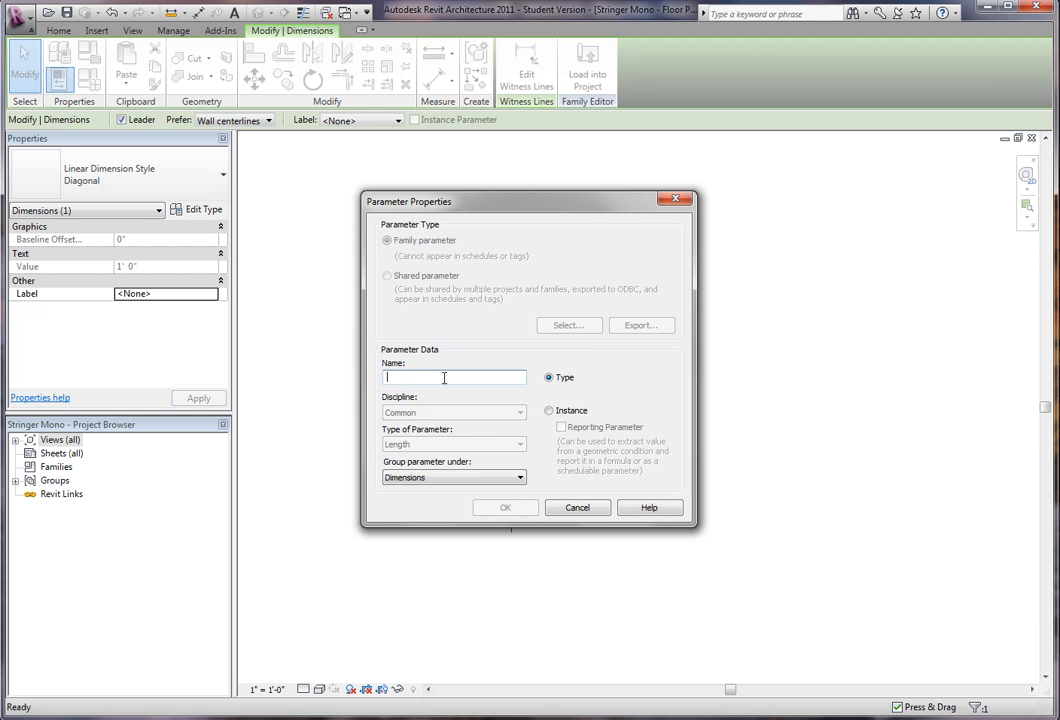
text(Depth)
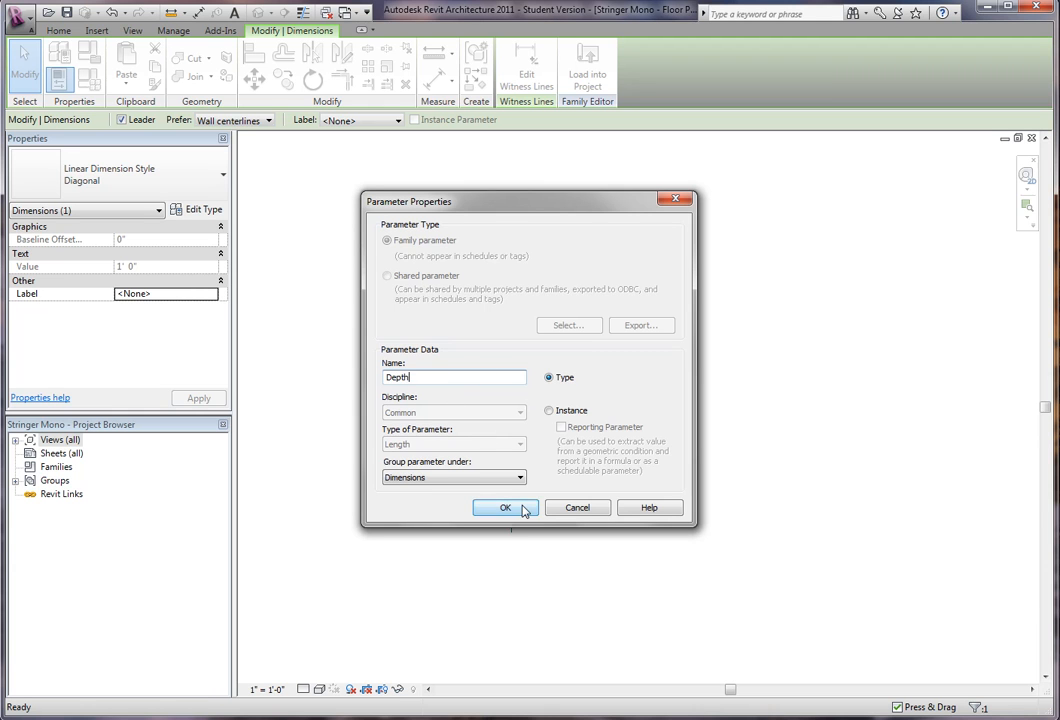
click(504, 508)
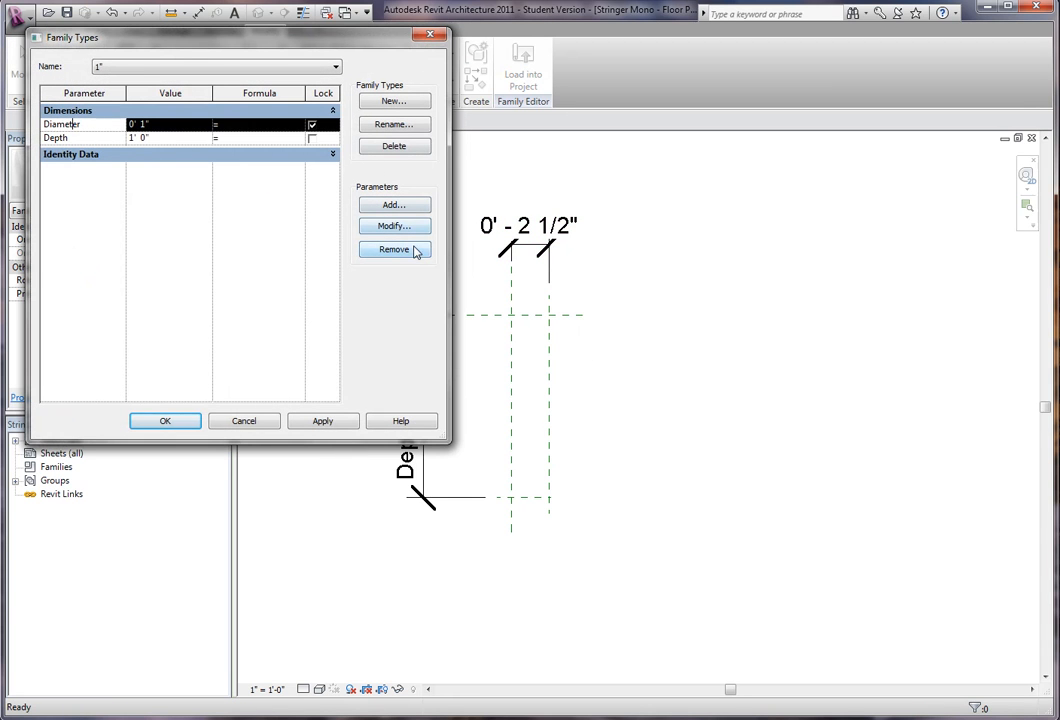
Step: Remove the extra parameter, label the 1'-0" dimension Height and the width Depth
click(394, 248)
text(Height)
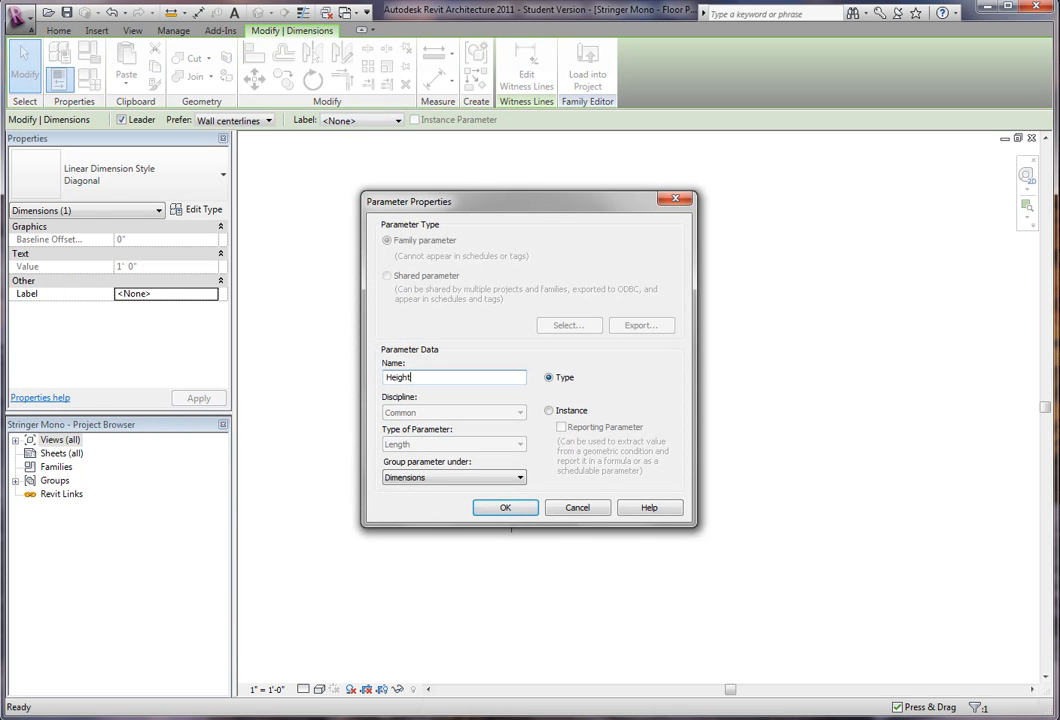
click(504, 508)
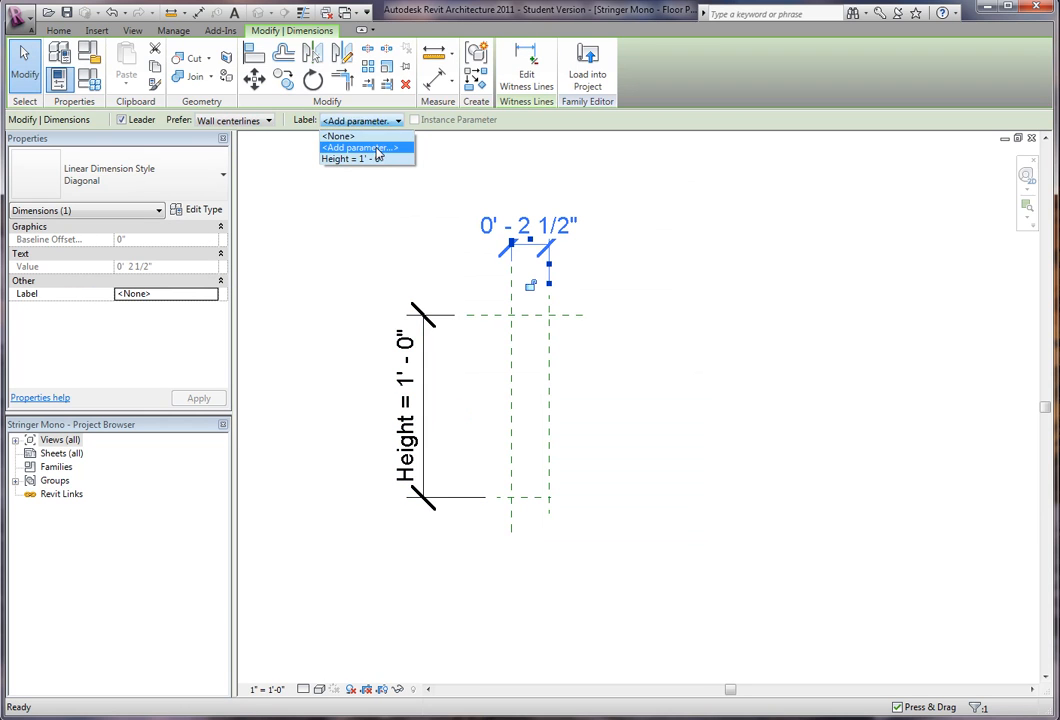
click(360, 148)
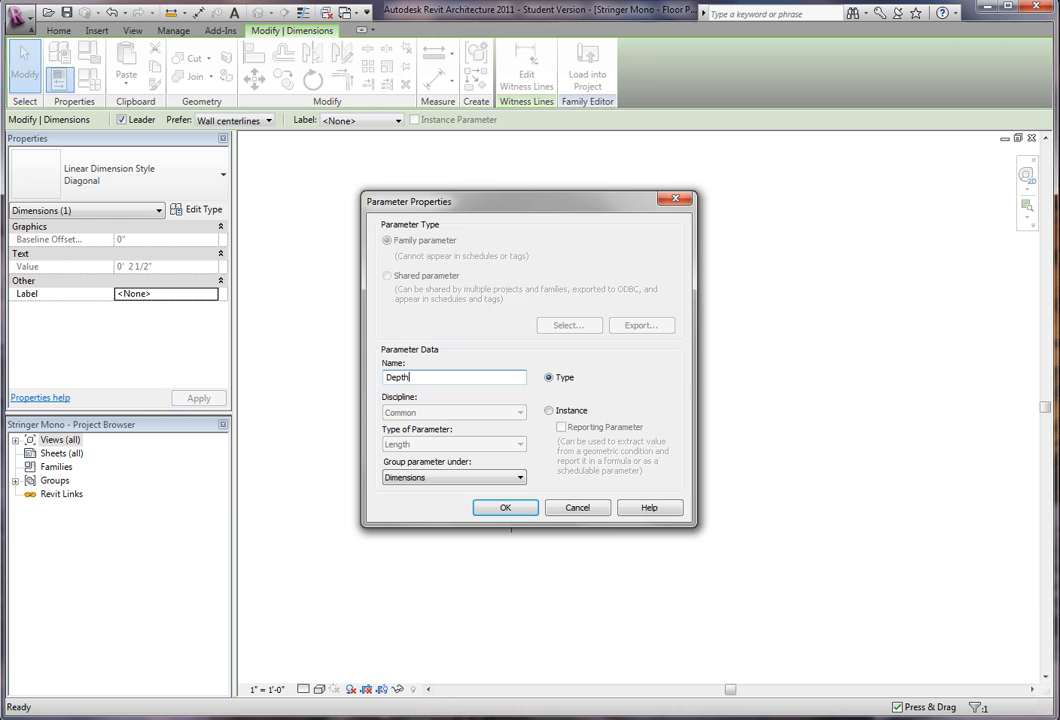
click(504, 508)
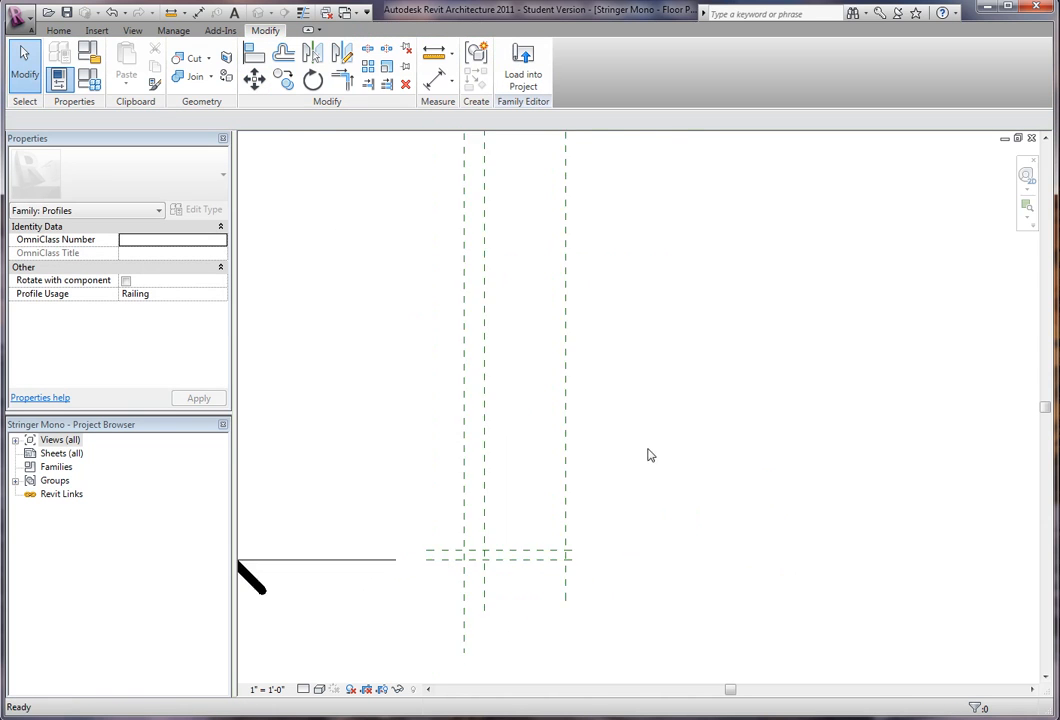
Step: Add reference planes for the channel's wall thickness, dimensioned 0'-0 1/4" from the outer planes
click(516, 64)
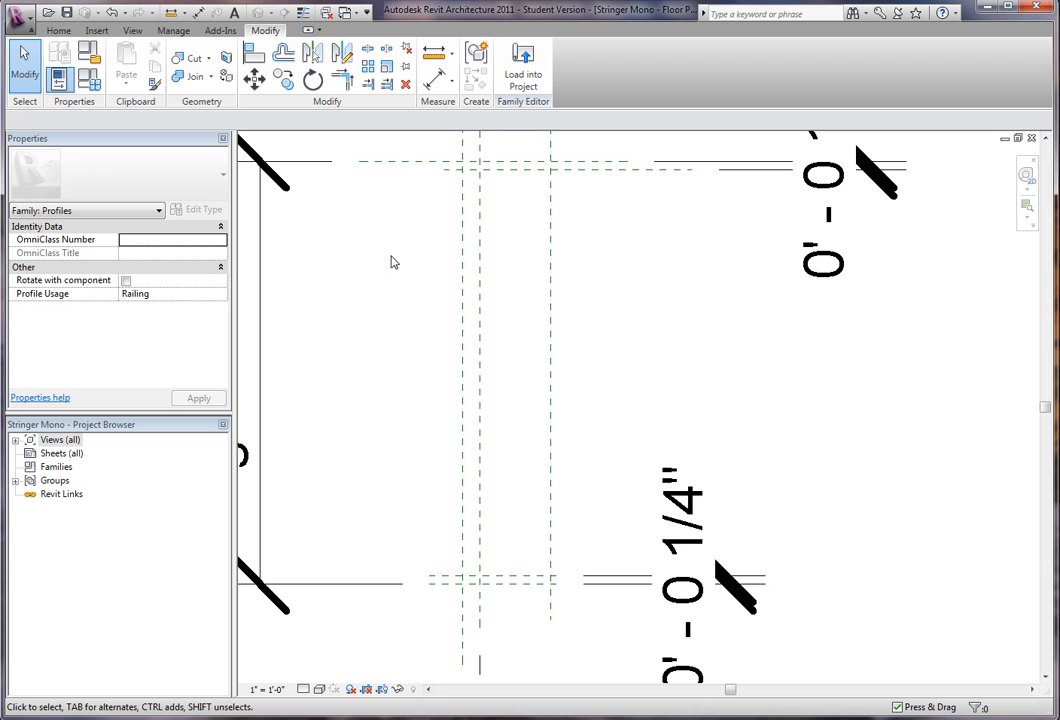
Step: Sketch the closed C-channel outline with lines along the reference planes, ending at the lip
click(58, 30)
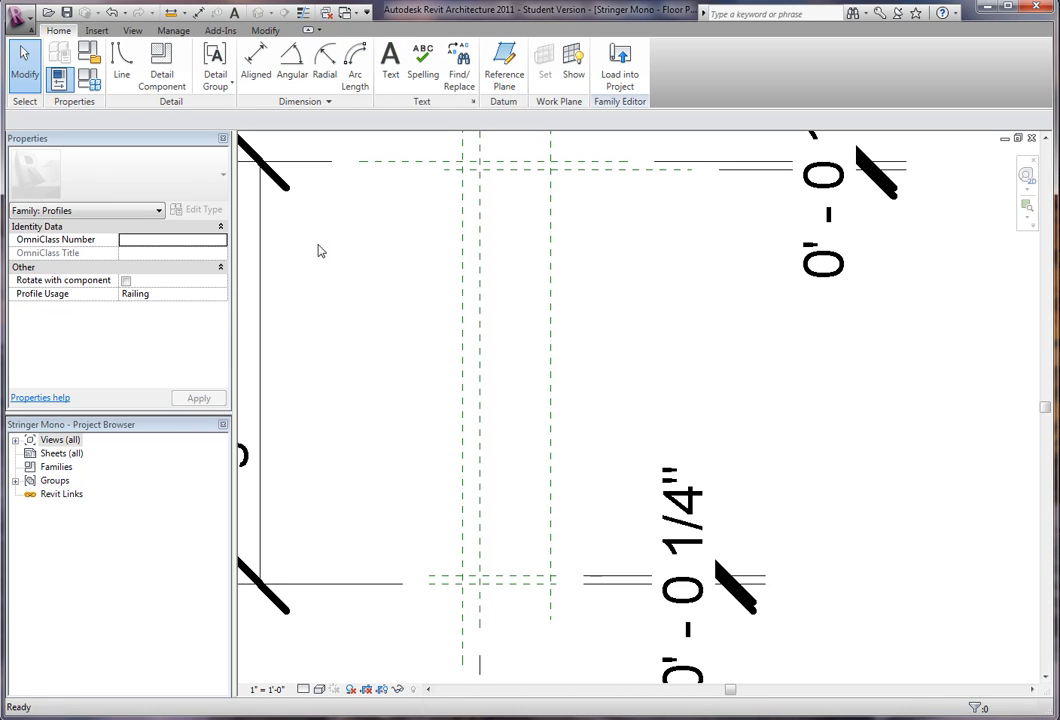
mouse_move(424, 178)
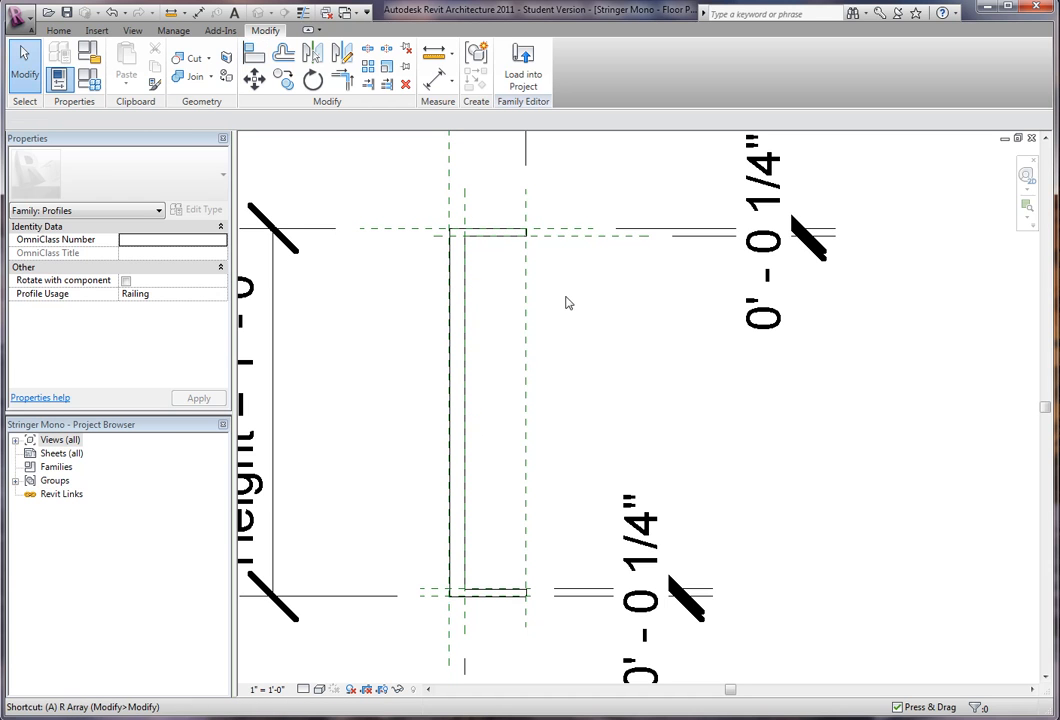
click(254, 52)
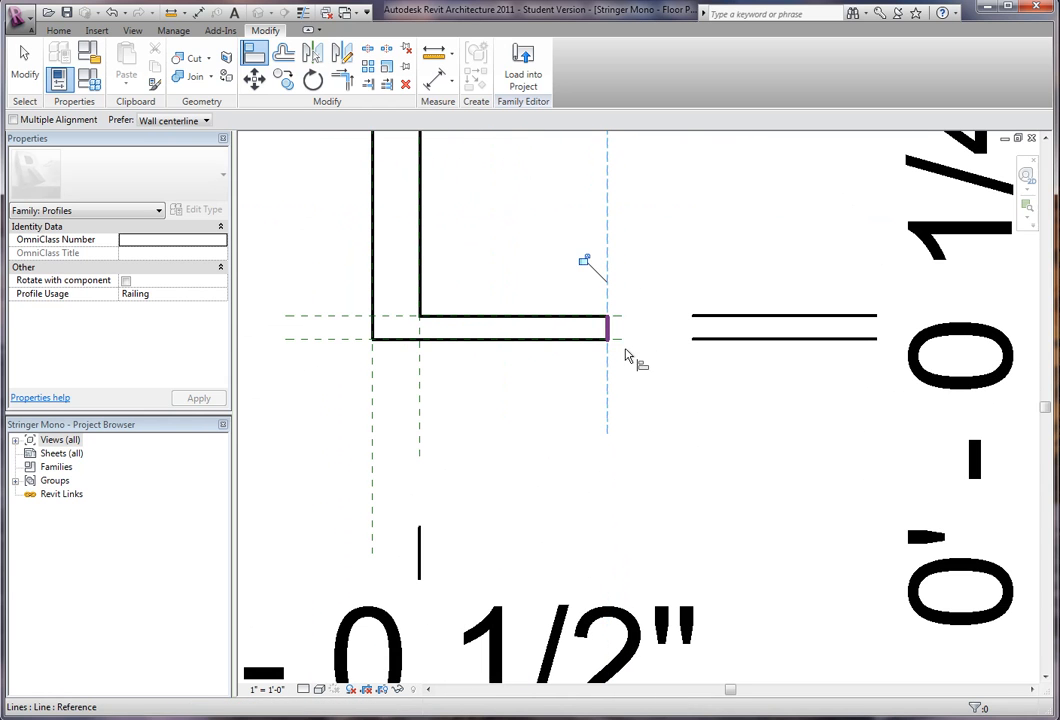
click(608, 328)
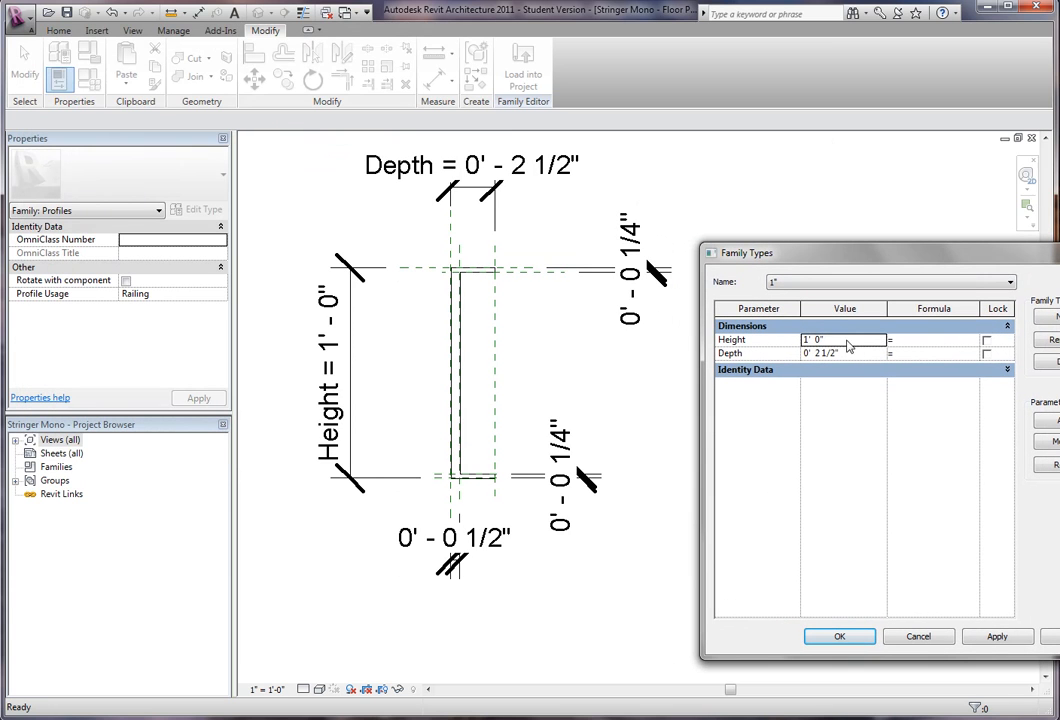
click(996, 636)
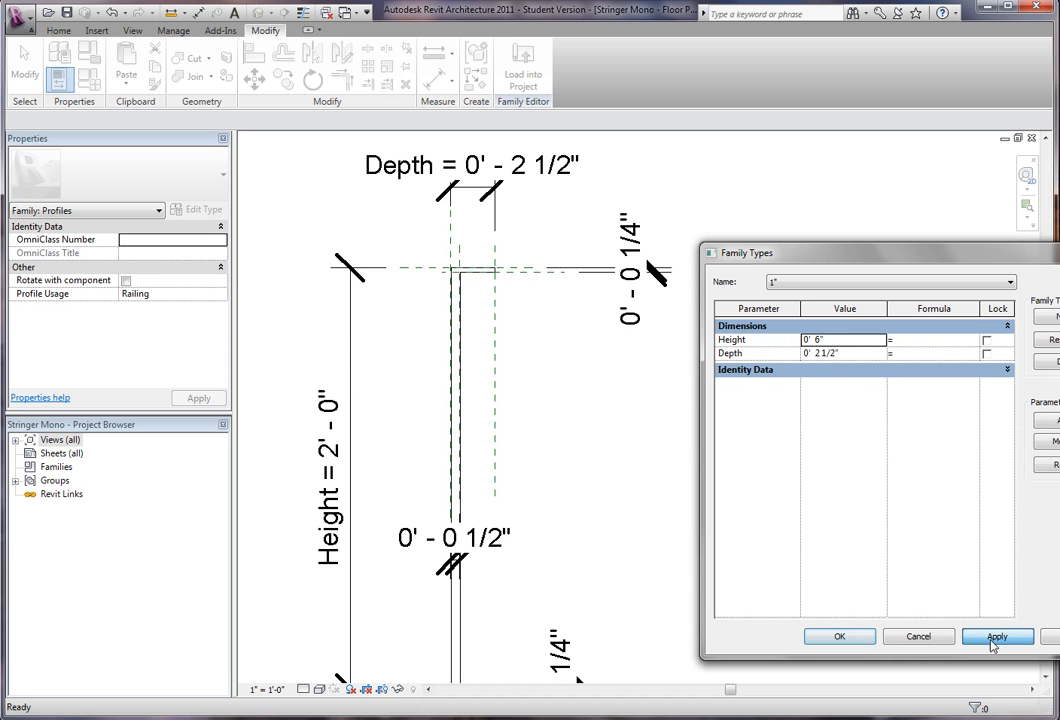
click(996, 636)
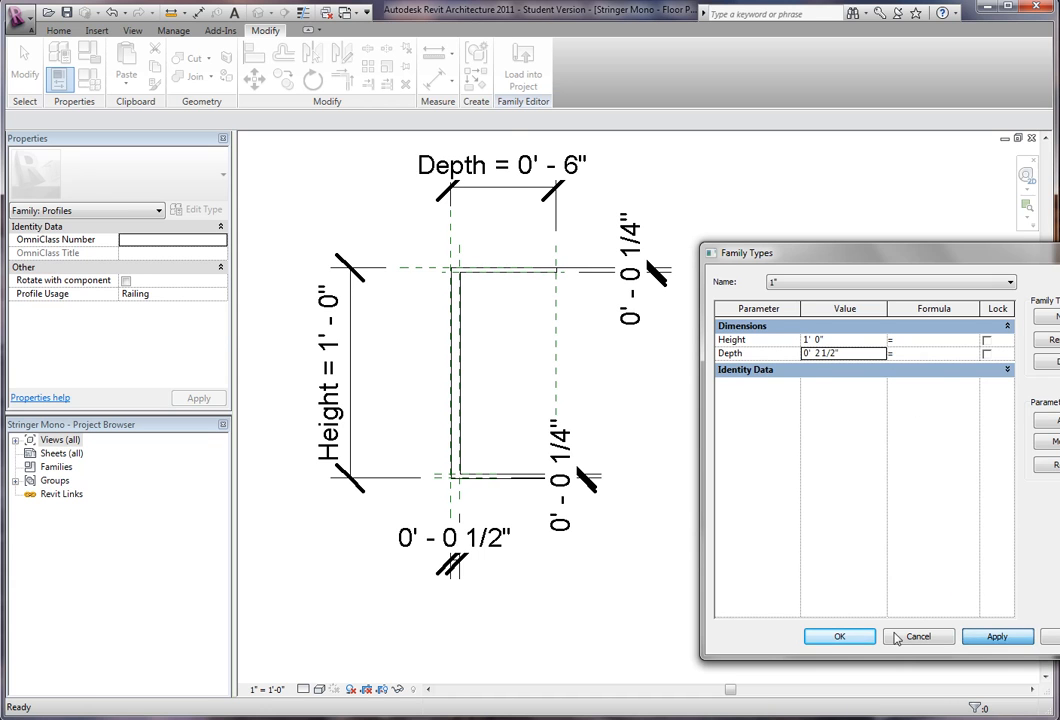
click(840, 636)
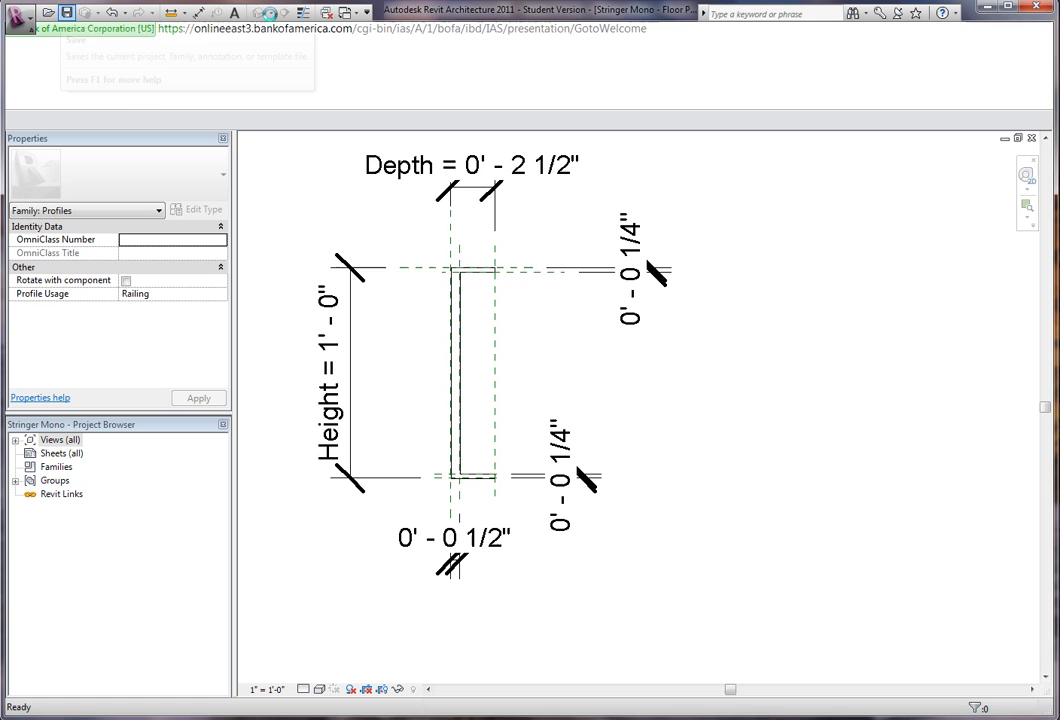
Step: Load Stringer Mono into the stair project and bring up the Handrail - Pipe railing's type properties
click(264, 30)
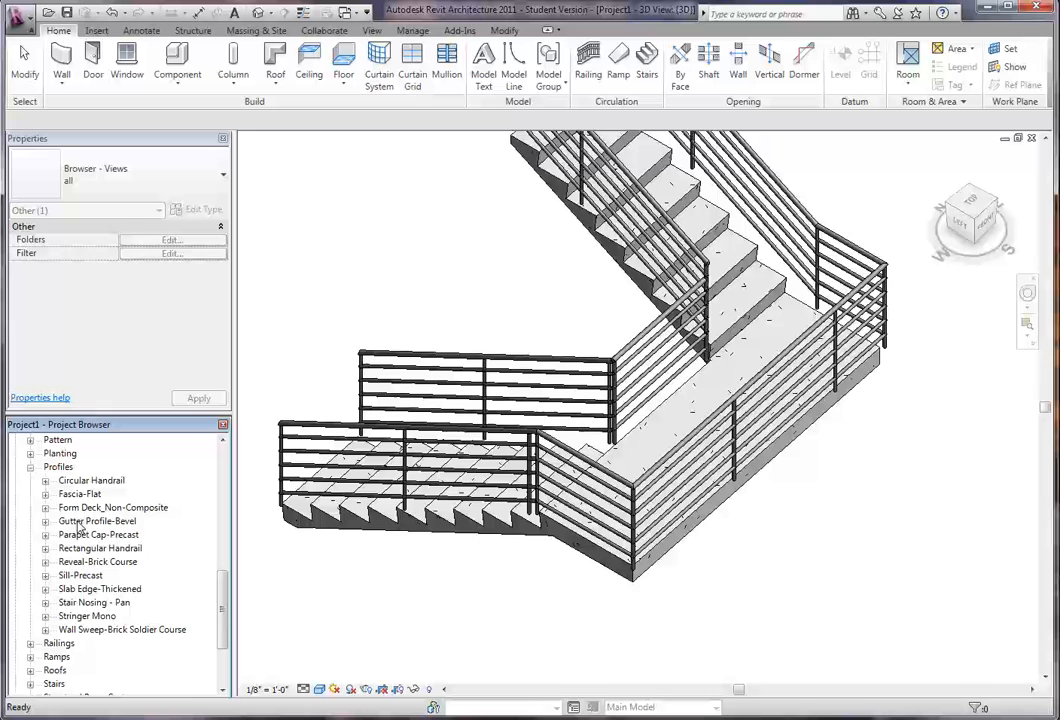
click(88, 616)
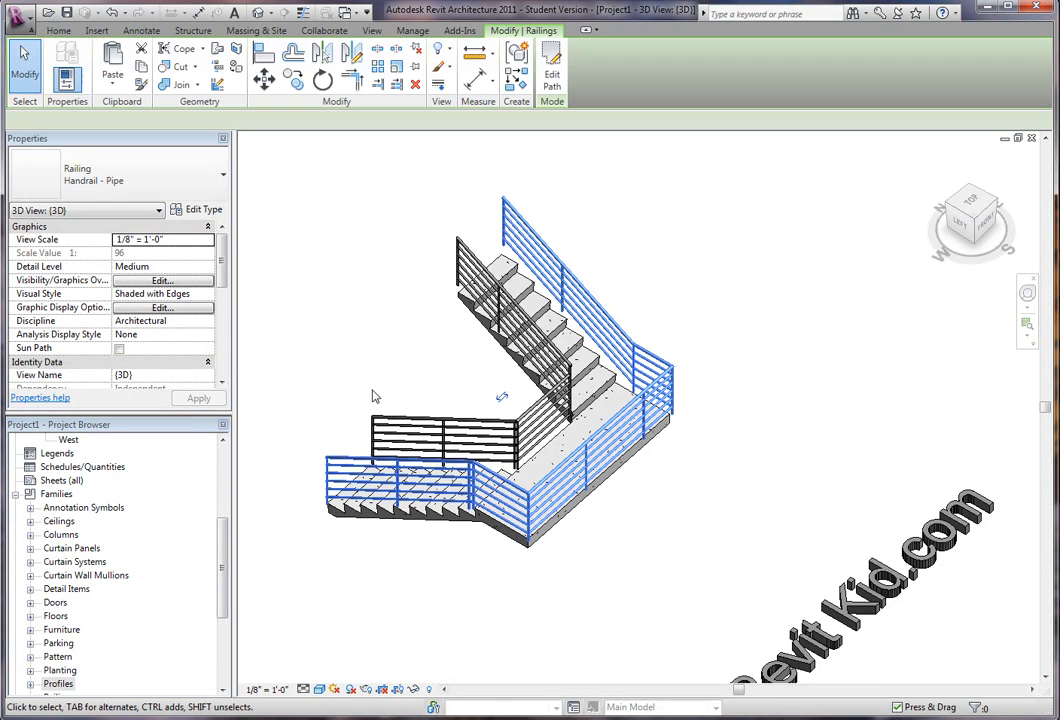
click(196, 210)
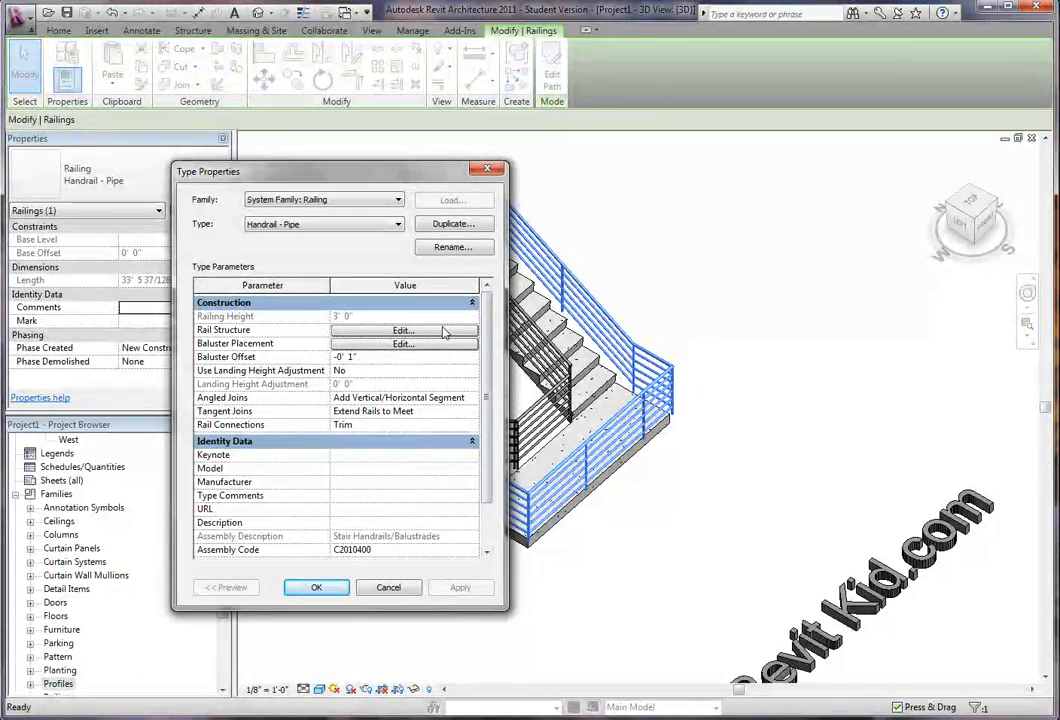
Step: In Rail Structure, insert a new rail at the bottom and name it Stringer
click(402, 330)
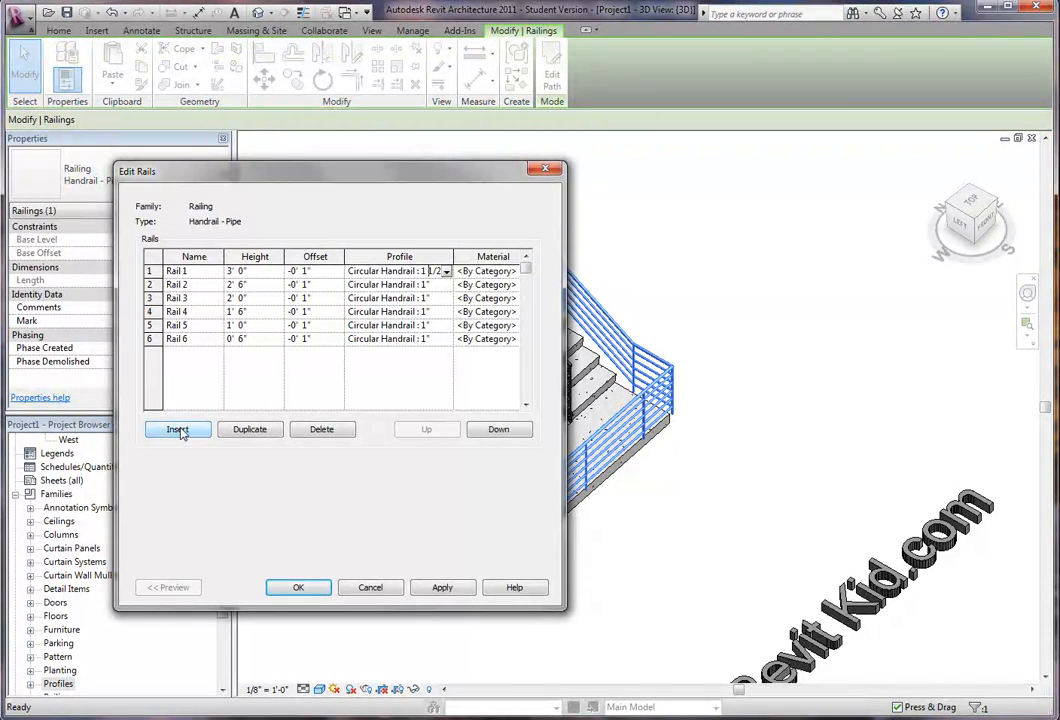
click(176, 428)
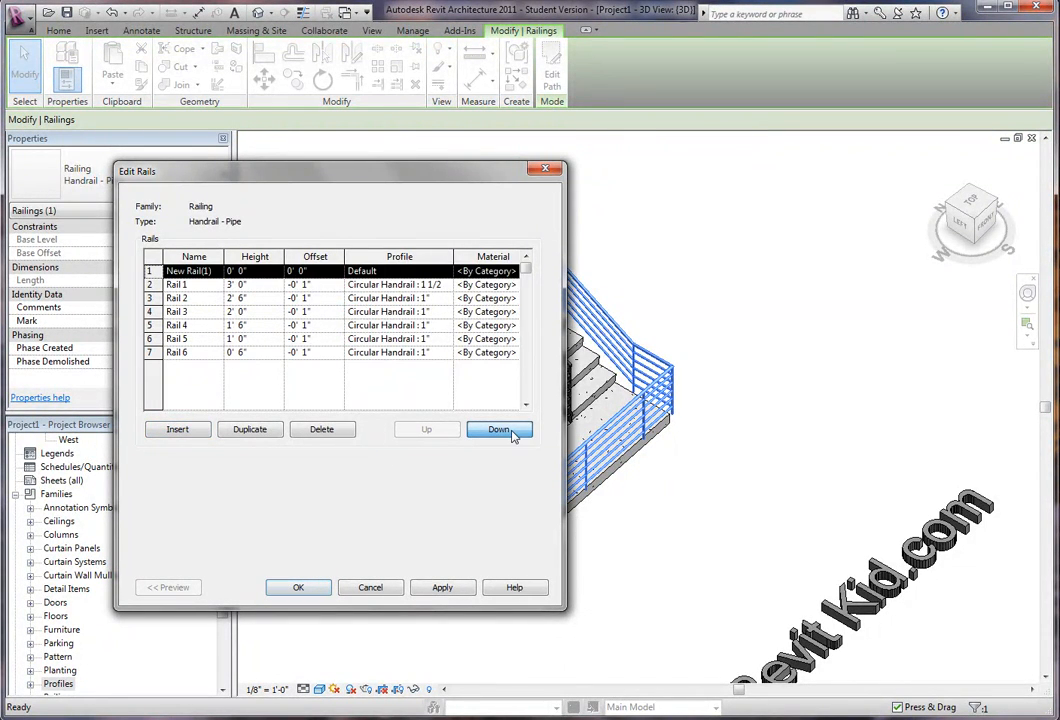
click(500, 428)
text(Stringe)
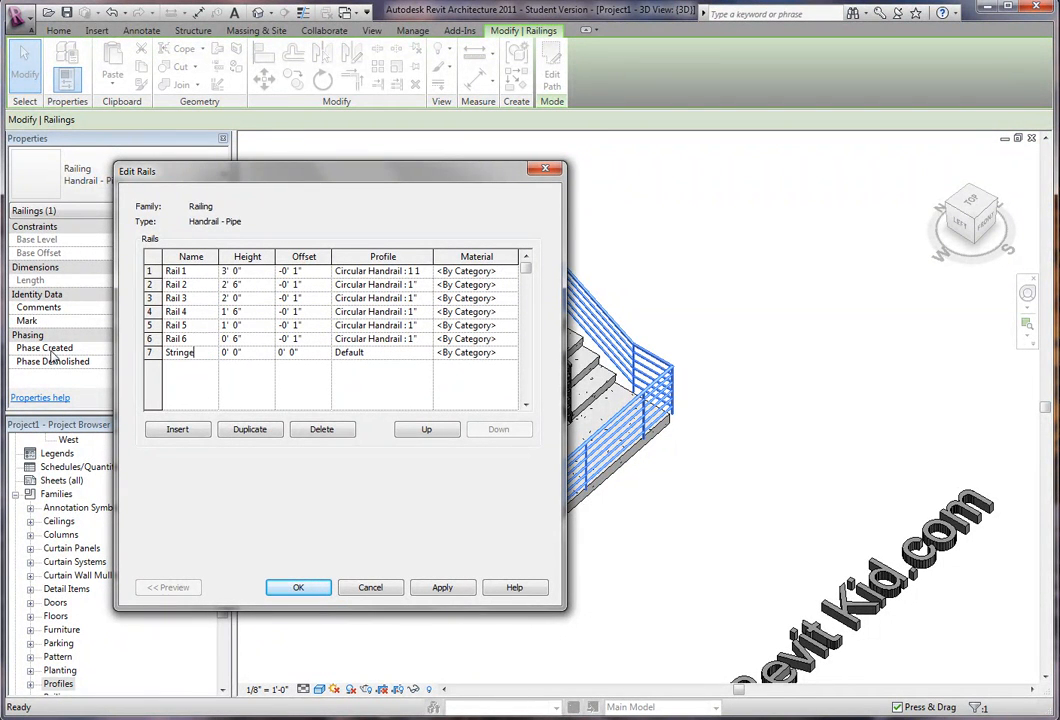
click(232, 352)
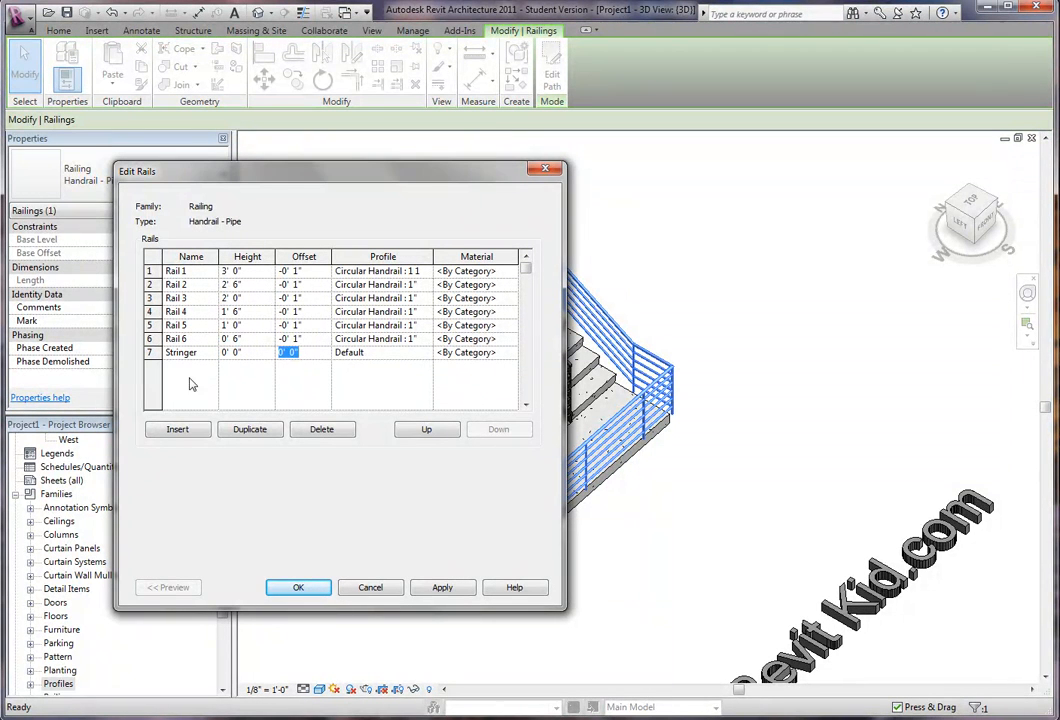
Step: Set the Stringer rail's offset and Stringer Mono profile, then apply the railing type changes
click(424, 352)
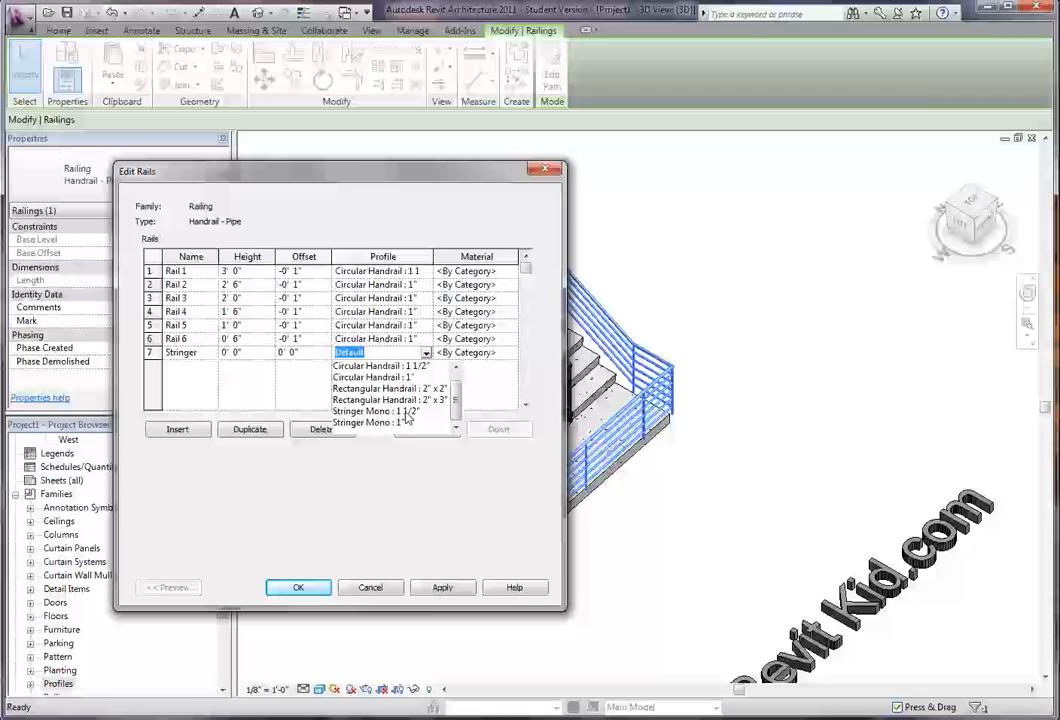
click(378, 412)
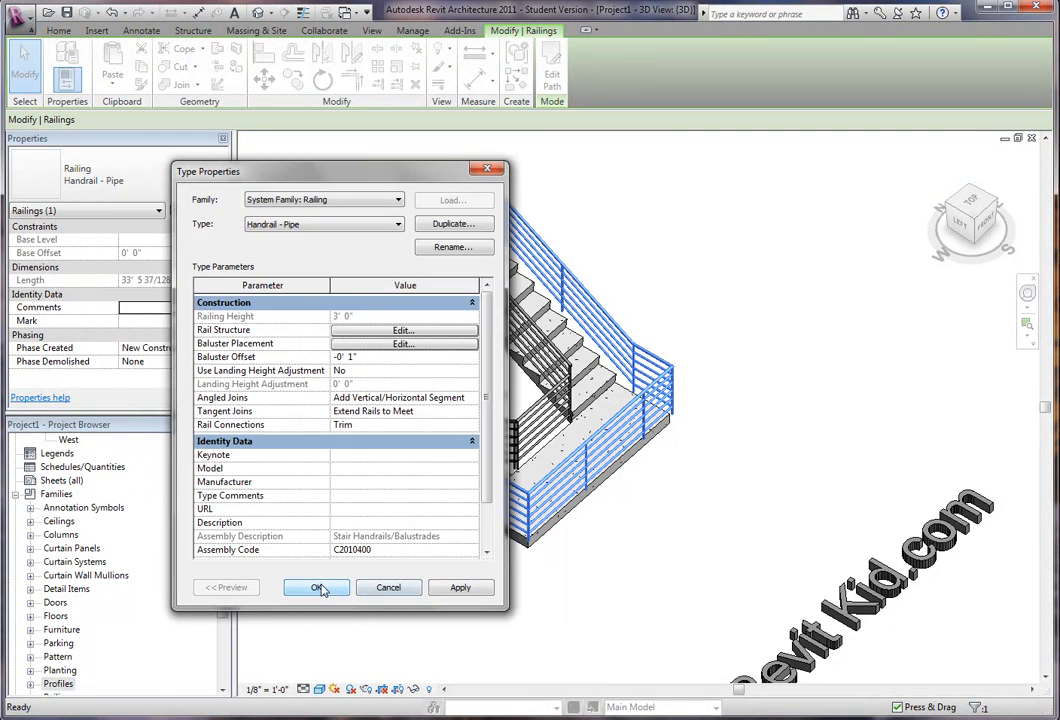
click(316, 588)
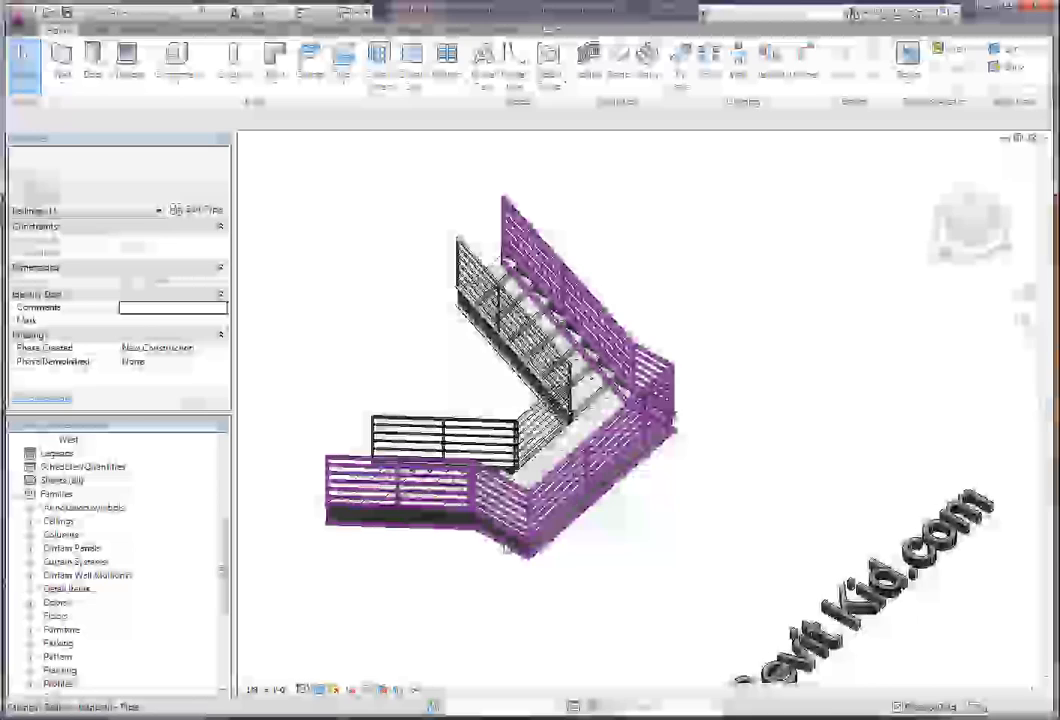